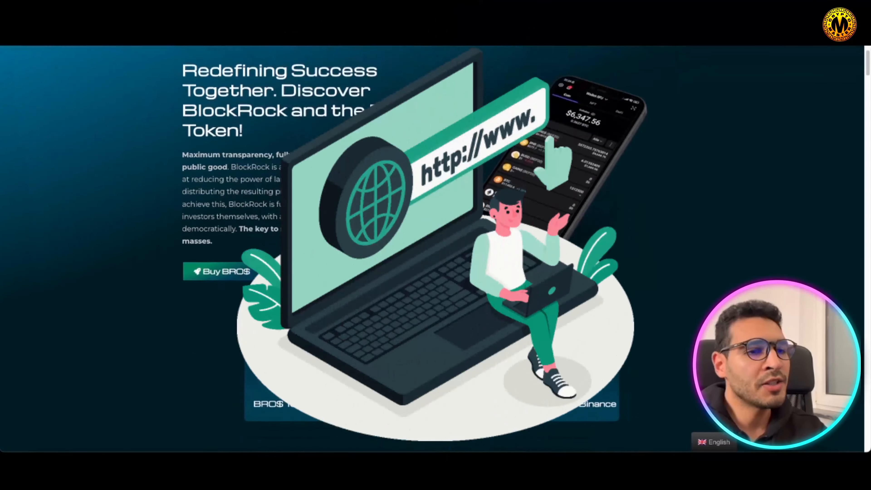
- Scroll down through the explanation text, Statistics and Roadmap, then back up toward the video
{"action": "scroll", "scroll_direction": "down", "scroll_amount": 3}
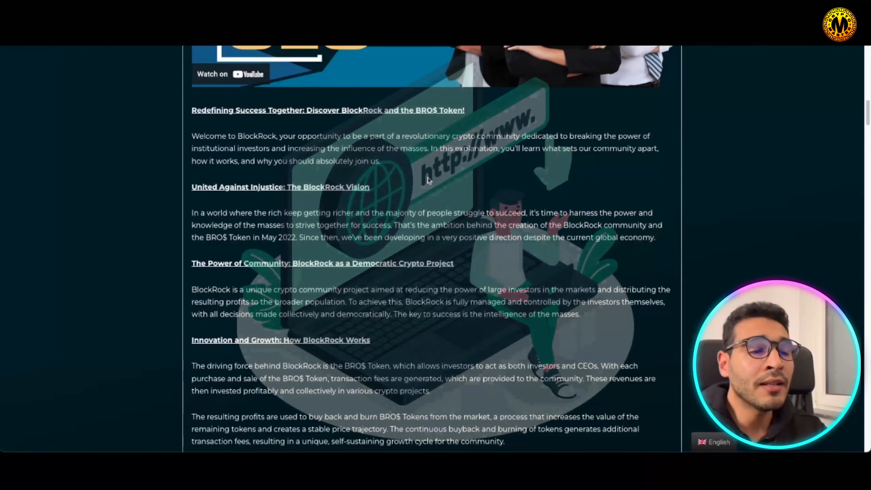
{"action": "scroll", "scroll_direction": "down", "scroll_amount": 3}
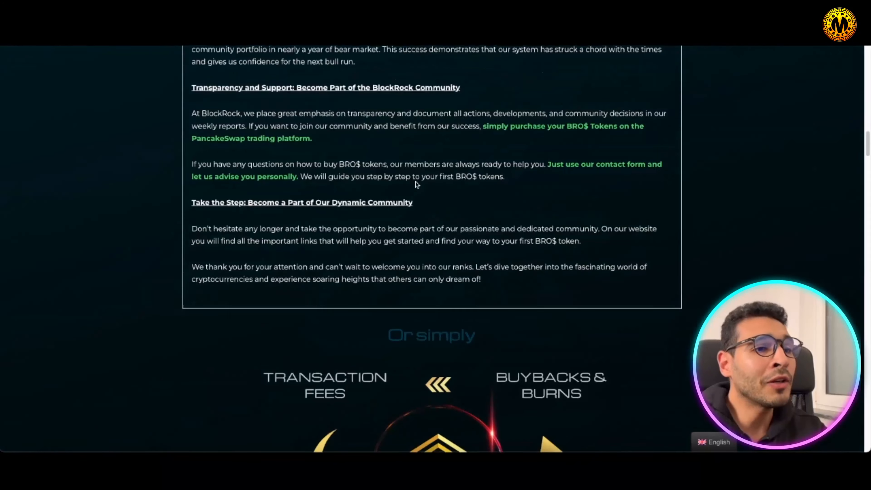
{"action": "scroll", "scroll_direction": "down", "scroll_amount": 3}
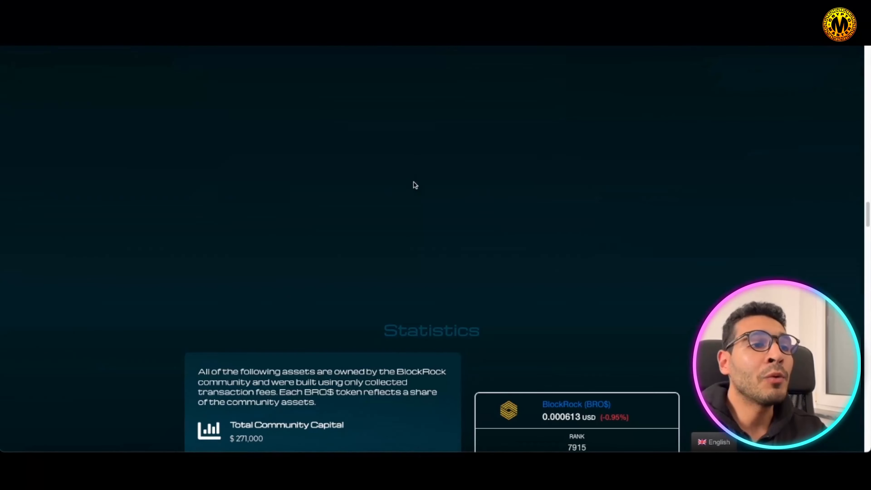
{"action": "scroll", "scroll_direction": "down", "scroll_amount": 3}
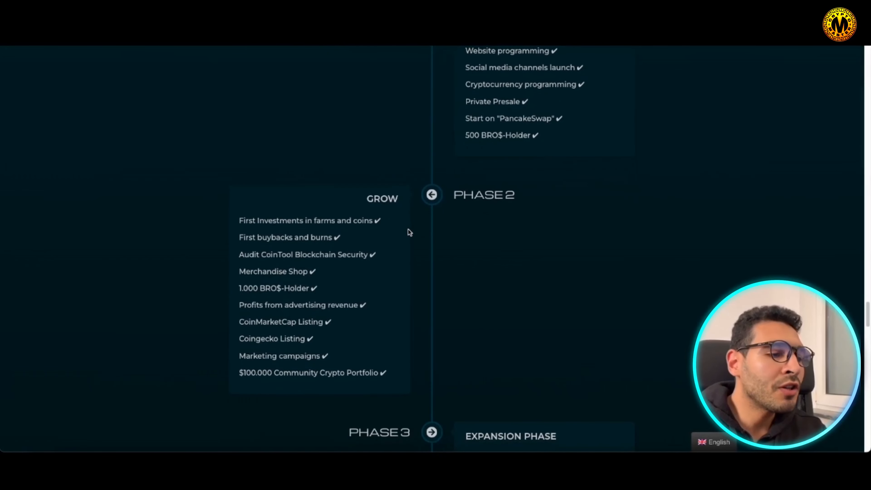
{"action": "scroll", "scroll_direction": "down", "scroll_amount": 3}
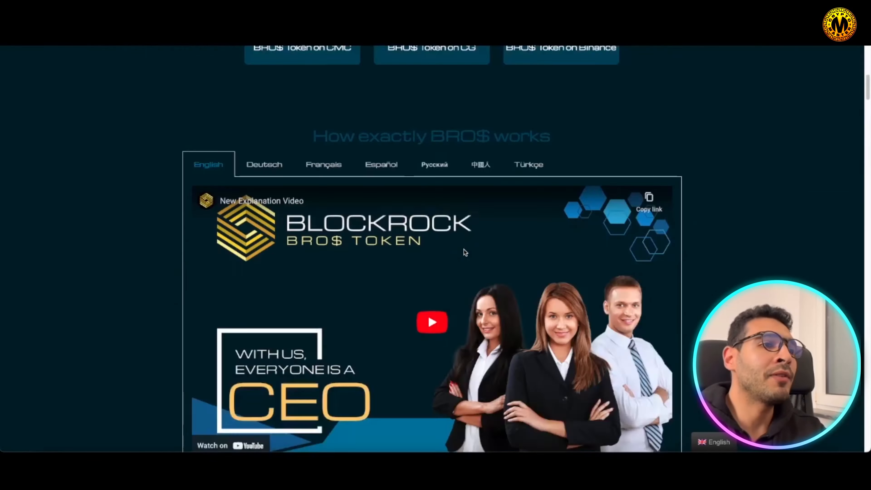
{"action": "scroll", "scroll_direction": "up", "scroll_amount": 3}
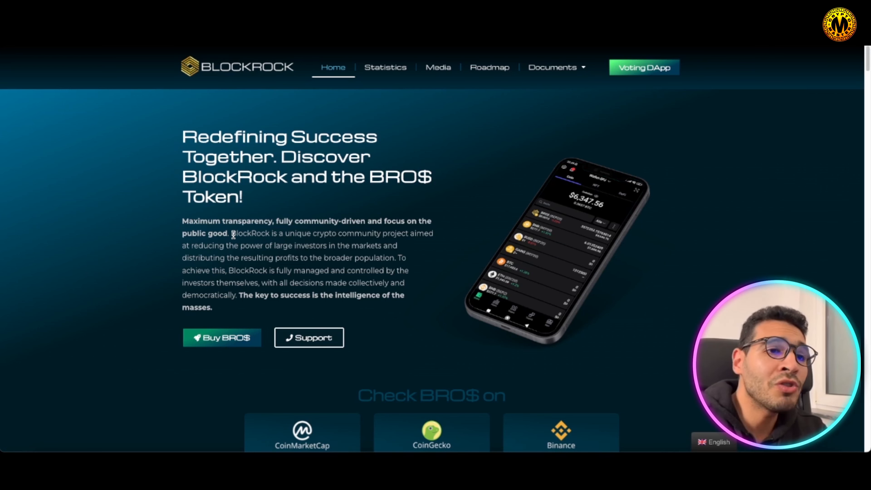
{"action": "mouse_move", "coordinate": [287, 265]}
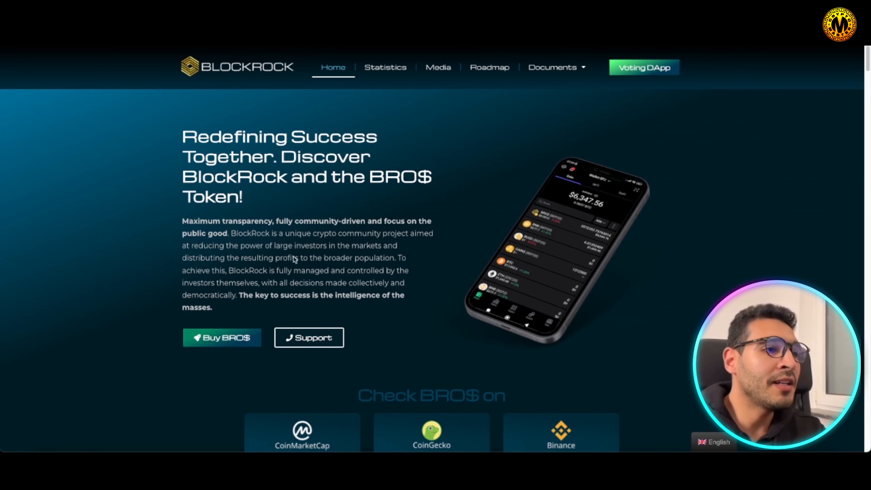
- Scroll down to the CoinMarketCap, CoinGecko and Binance cards and the explanation video tabs
{"action": "scroll", "scroll_direction": "down", "scroll_amount": 3}
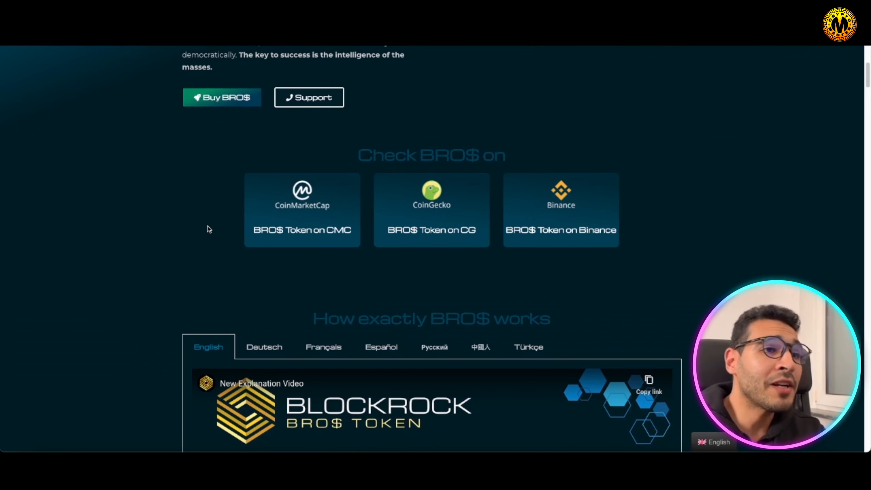
{"action": "scroll", "scroll_direction": "down", "scroll_amount": 3}
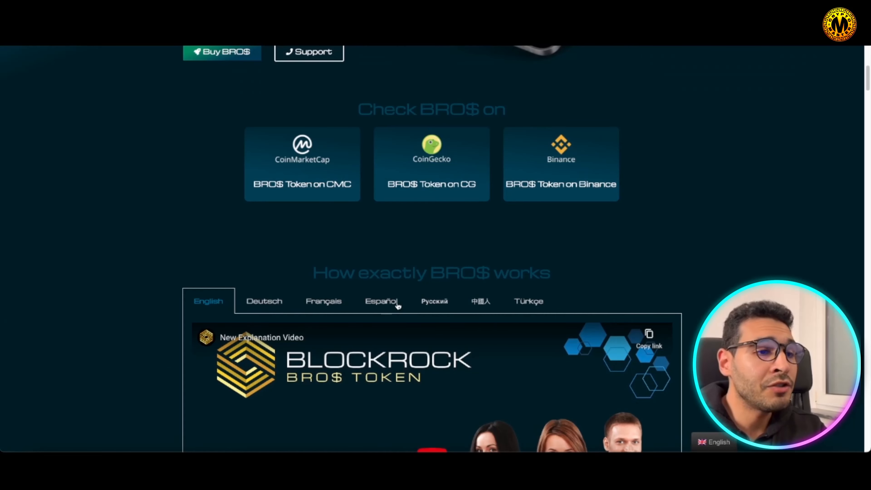
{"action": "mouse_move", "coordinate": [466, 303]}
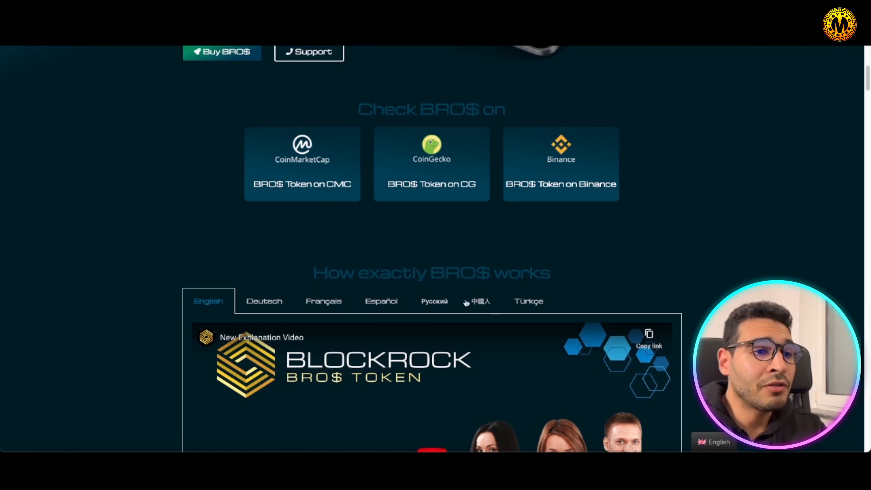
{"action": "mouse_move", "coordinate": [493, 306]}
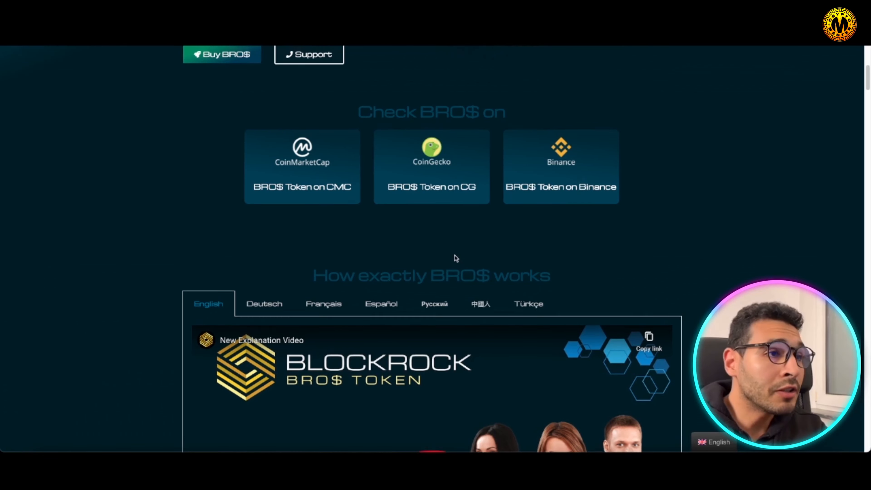
{"action": "scroll", "scroll_direction": "up", "scroll_amount": 3}
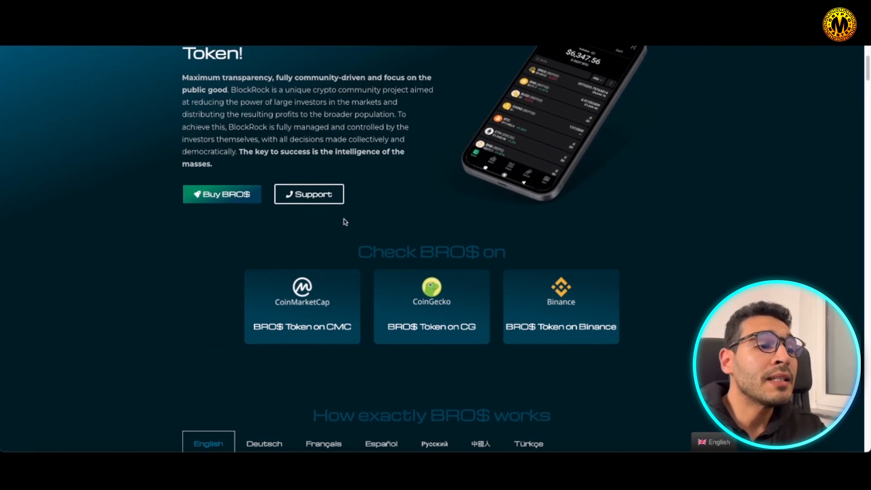
{"action": "scroll", "scroll_direction": "down", "scroll_amount": 3}
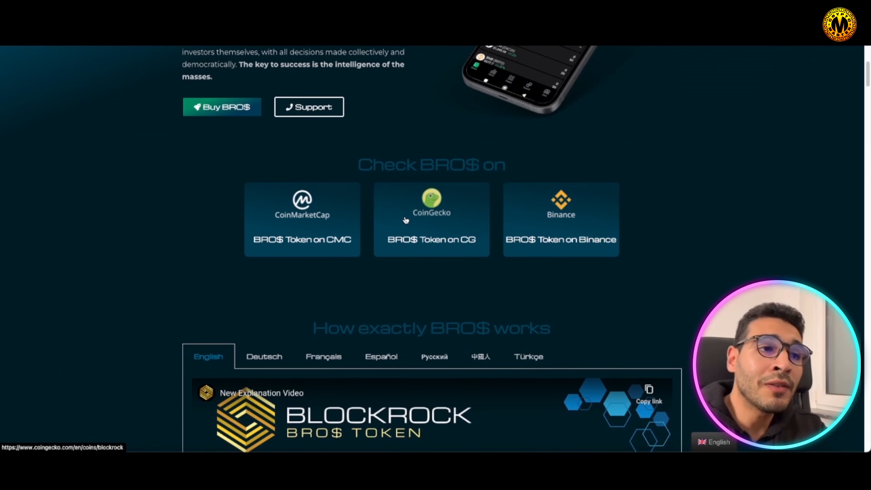
{"action": "mouse_move", "coordinate": [429, 196]}
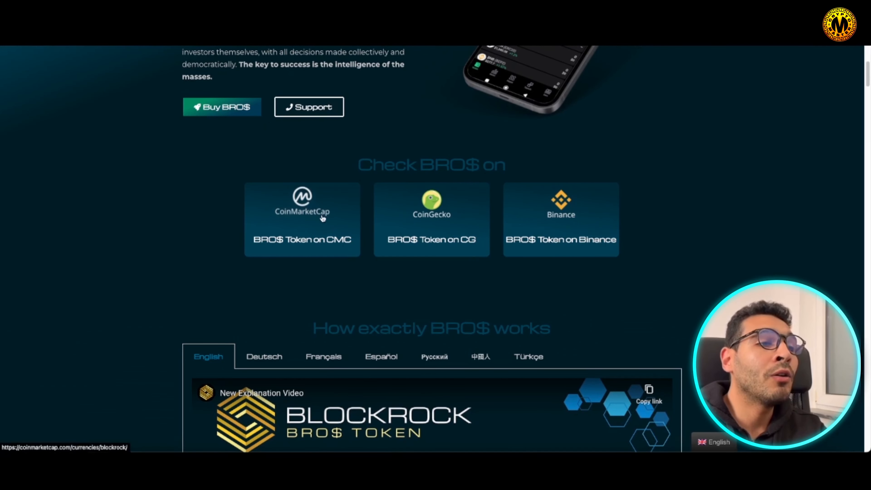
{"action": "mouse_move", "coordinate": [465, 231]}
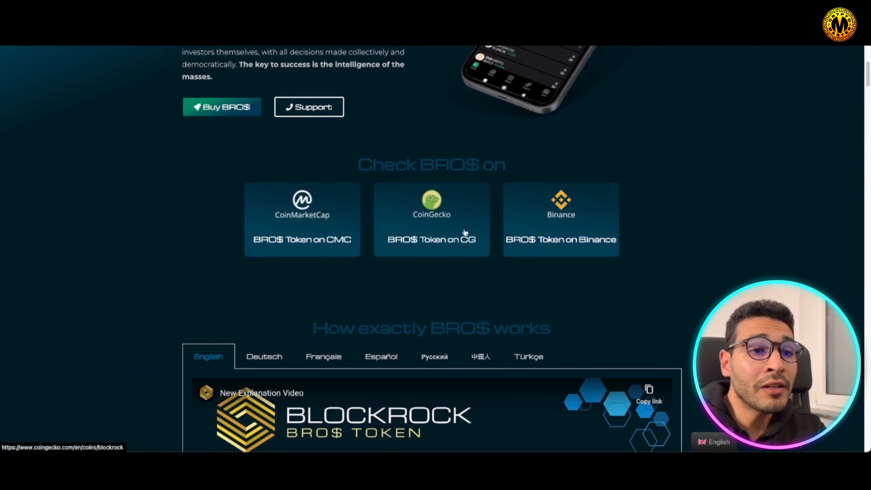
{"action": "scroll", "scroll_direction": "down", "scroll_amount": 3}
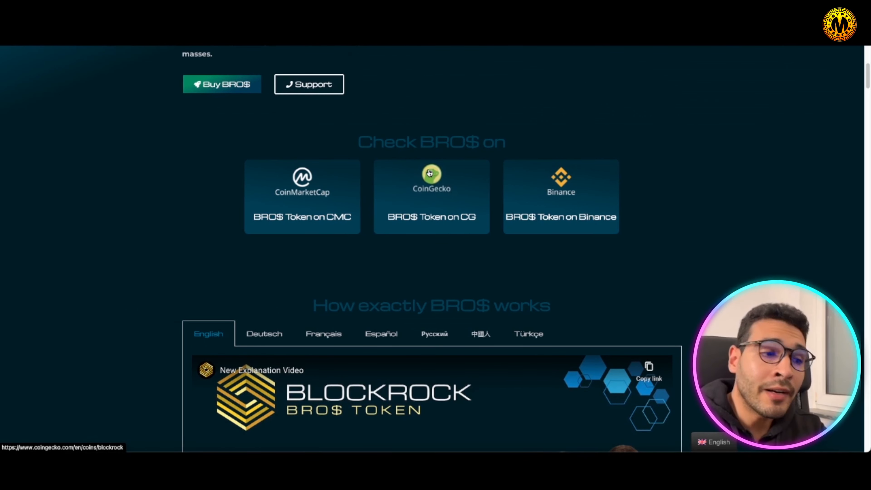
{"action": "scroll", "scroll_direction": "down", "scroll_amount": 3}
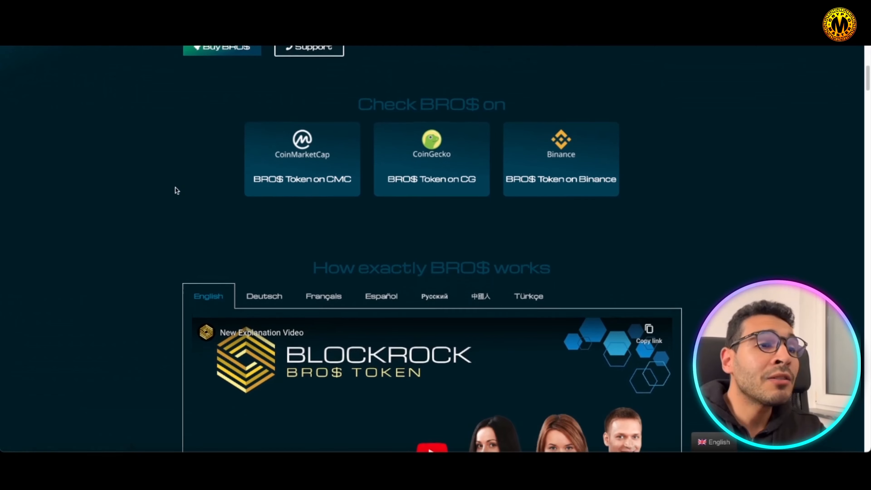
- Scroll past the YouTube video through the explanation headings to Transparency and Support
{"action": "scroll", "scroll_direction": "down", "scroll_amount": 3}
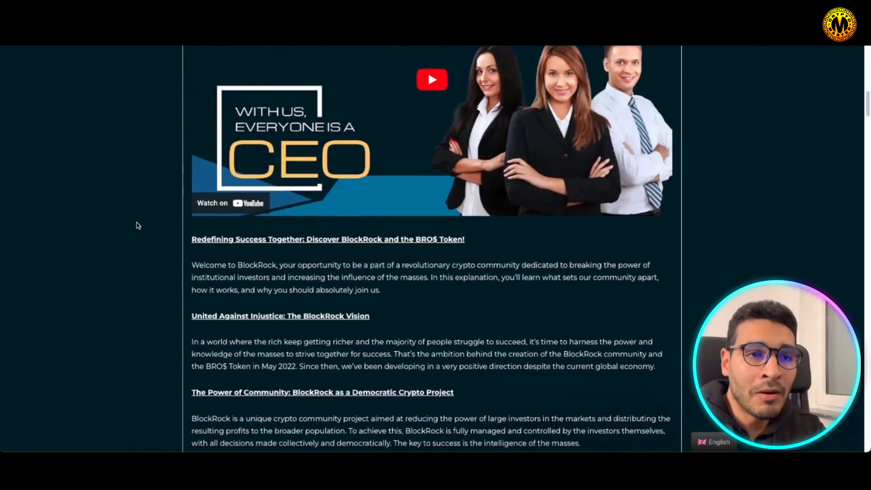
{"action": "scroll", "scroll_direction": "down", "scroll_amount": 3}
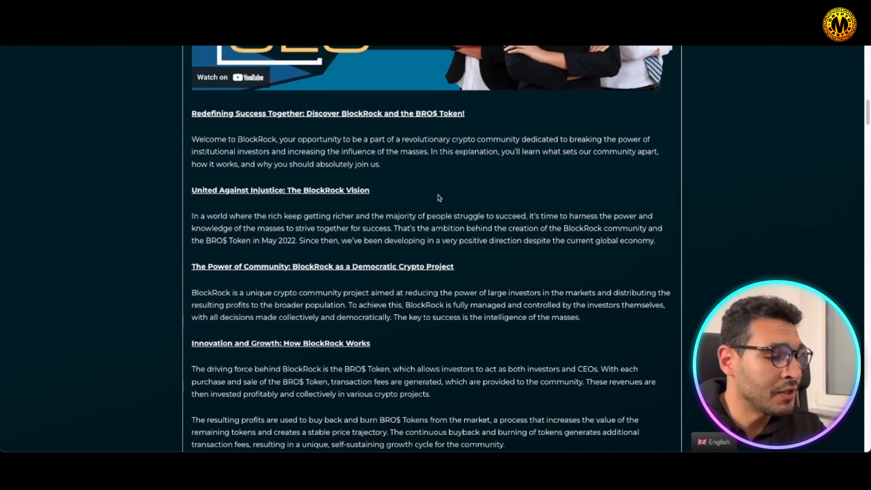
{"action": "scroll", "scroll_direction": "down", "scroll_amount": 3}
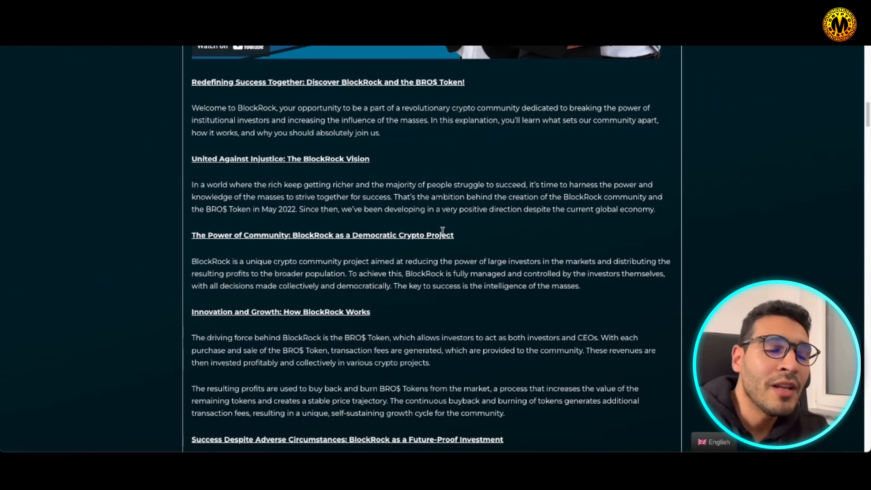
{"action": "scroll", "scroll_direction": "down", "scroll_amount": 3}
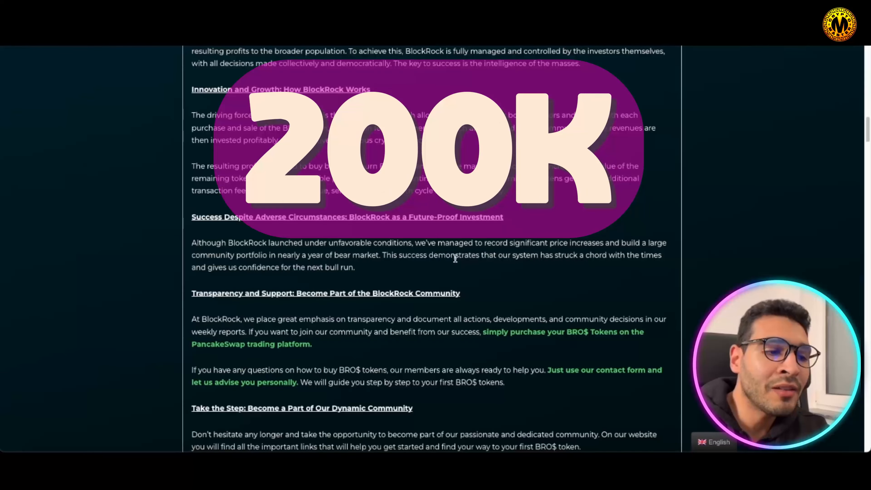
- Scroll to the 'Or simply' diagram of transaction fees, buybacks & burns, profits and community investments
{"action": "scroll", "scroll_direction": "down", "scroll_amount": 3}
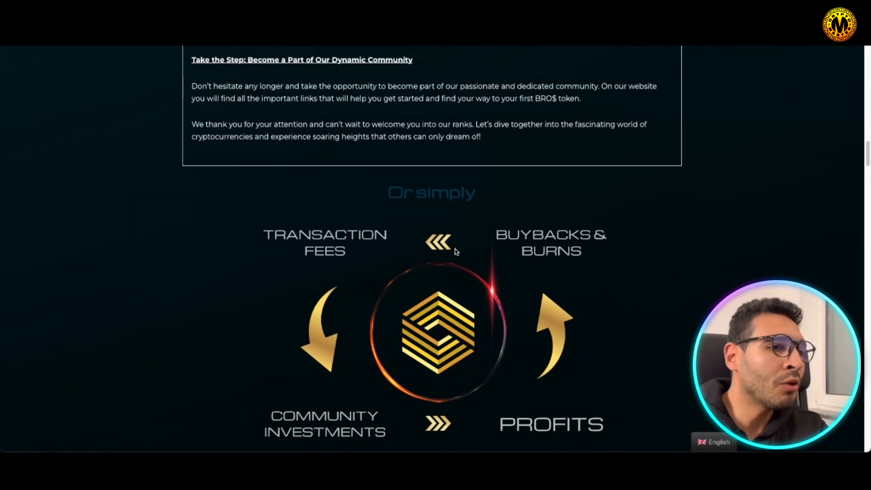
{"action": "scroll", "scroll_direction": "down", "scroll_amount": 3}
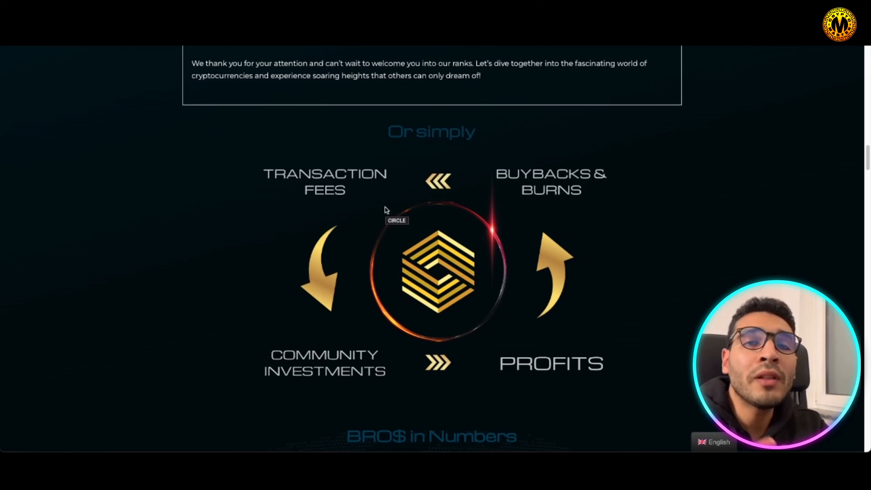
{"action": "mouse_move", "coordinate": [396, 175]}
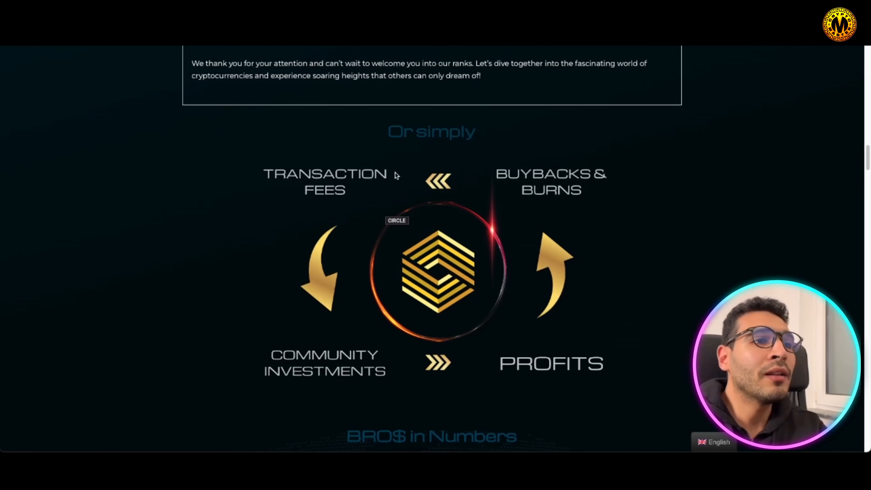
{"action": "scroll", "scroll_direction": "up", "scroll_amount": 3}
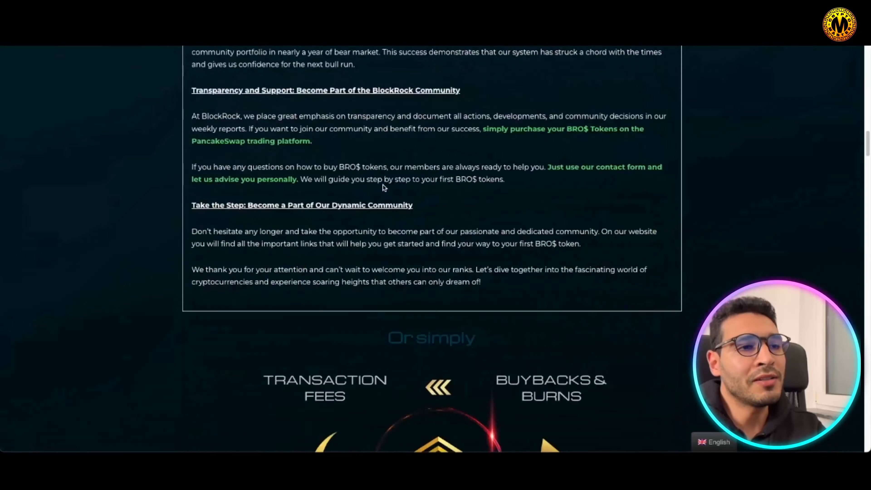
{"action": "scroll", "scroll_direction": "down", "scroll_amount": 3}
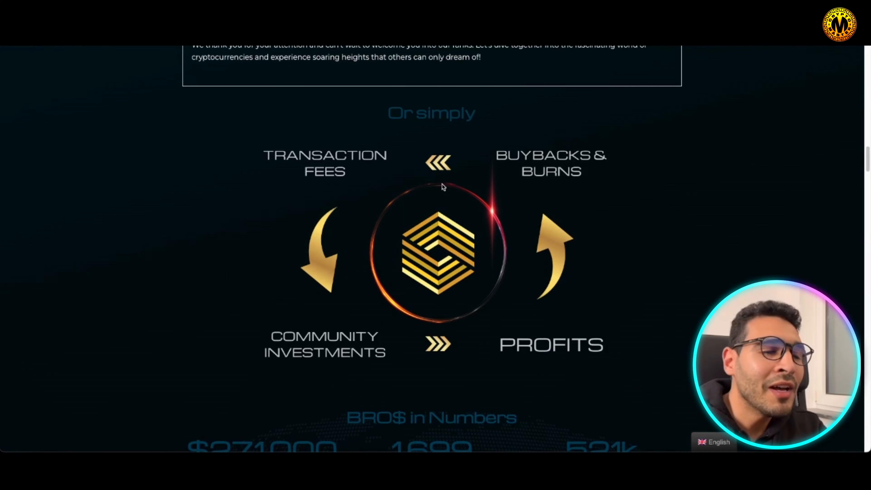
{"action": "mouse_move", "coordinate": [367, 101]}
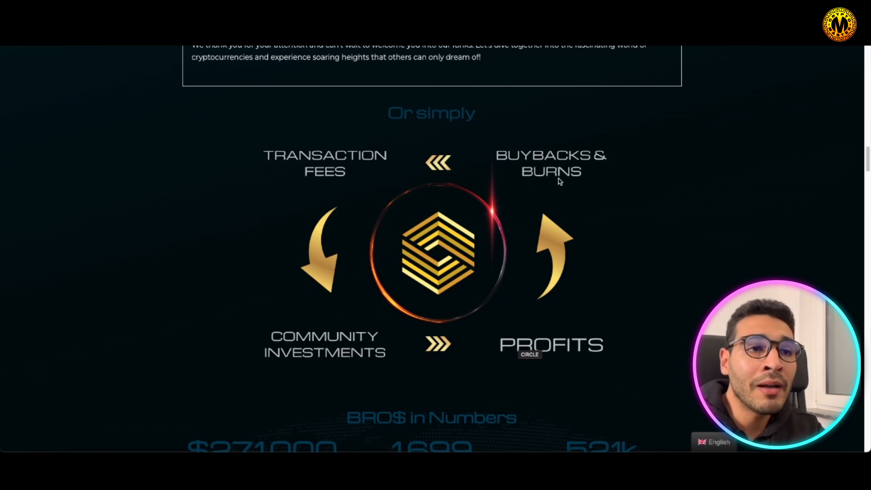
{"action": "mouse_move", "coordinate": [549, 325]}
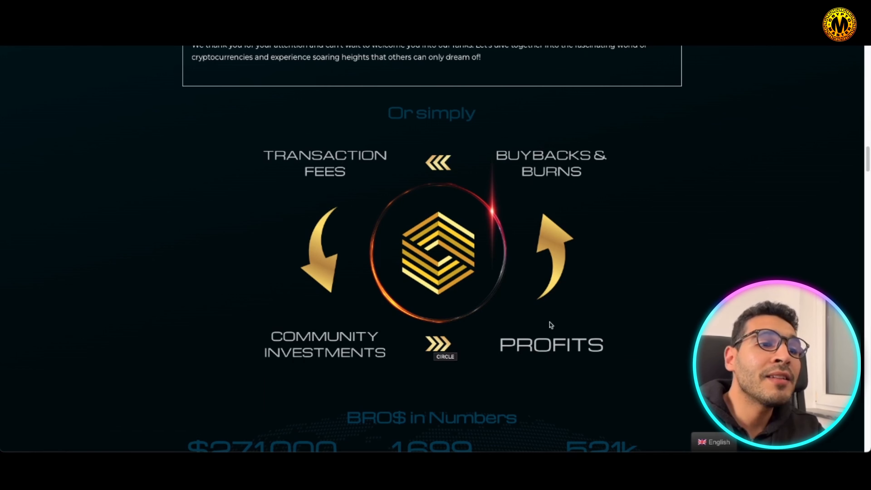
- Scroll past BRO$ in Numbers and the Personal Support banner to Join our Communities
{"action": "scroll", "scroll_direction": "down", "scroll_amount": 3}
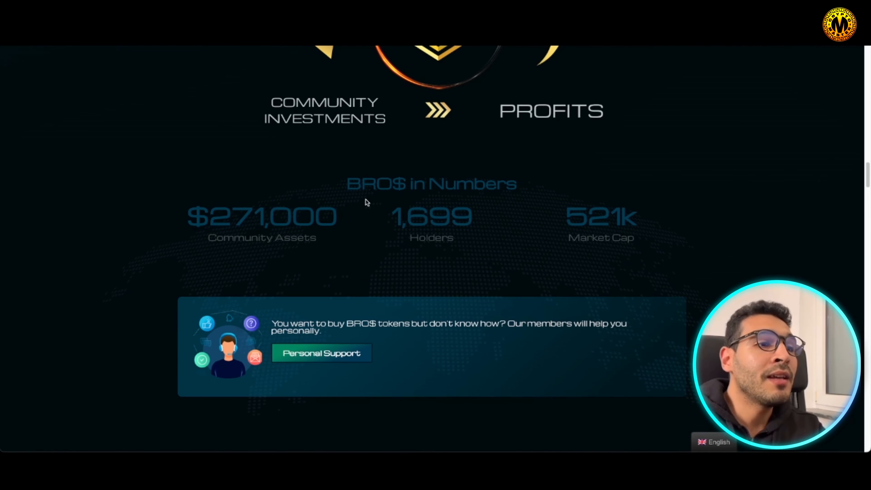
{"action": "mouse_move", "coordinate": [221, 263]}
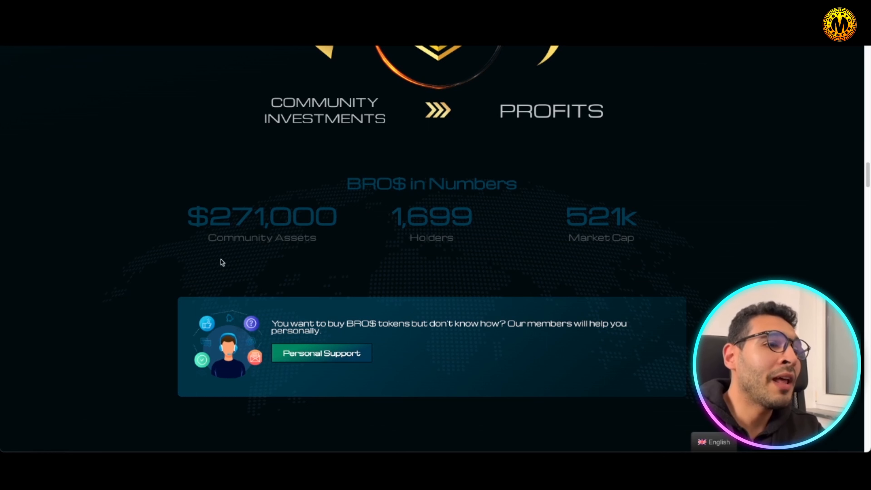
{"action": "mouse_move", "coordinate": [249, 246]}
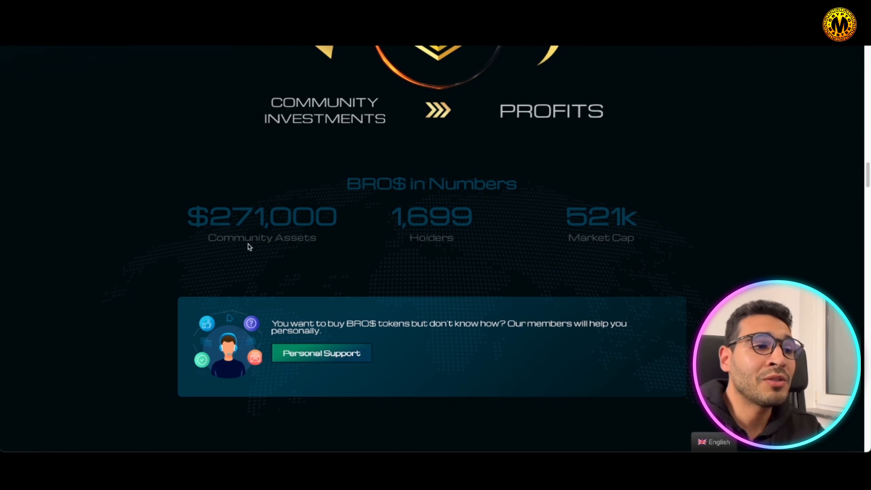
{"action": "mouse_move", "coordinate": [414, 223]}
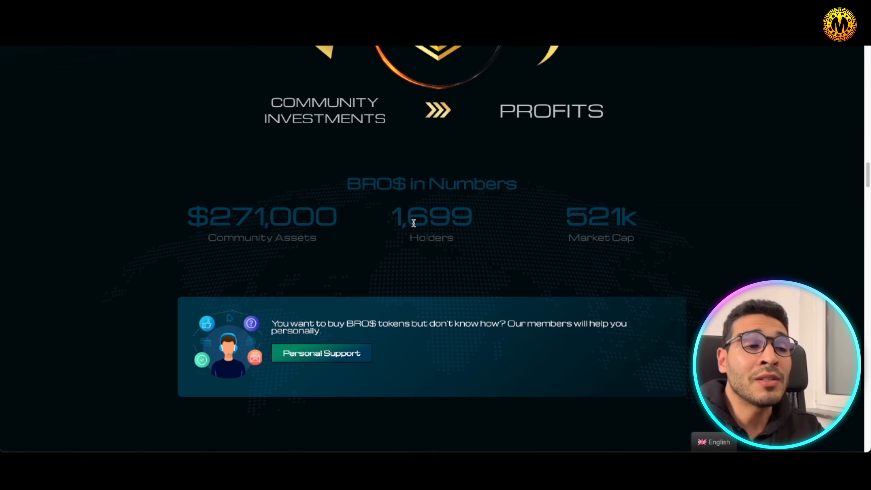
{"action": "mouse_move", "coordinate": [464, 220]}
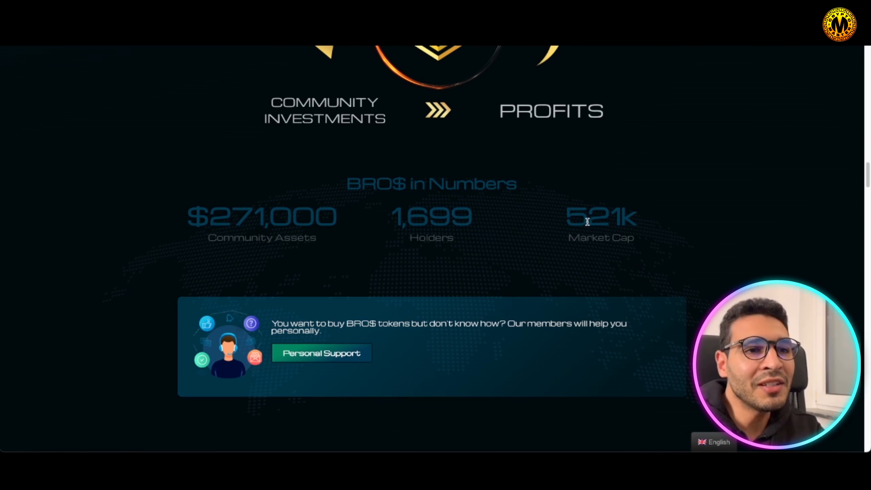
{"action": "mouse_move", "coordinate": [610, 206]}
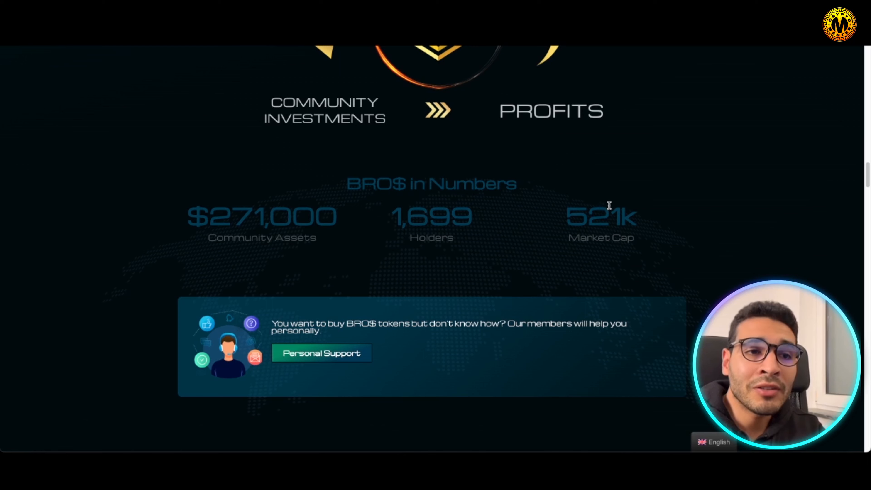
{"action": "scroll", "scroll_direction": "down", "scroll_amount": 3}
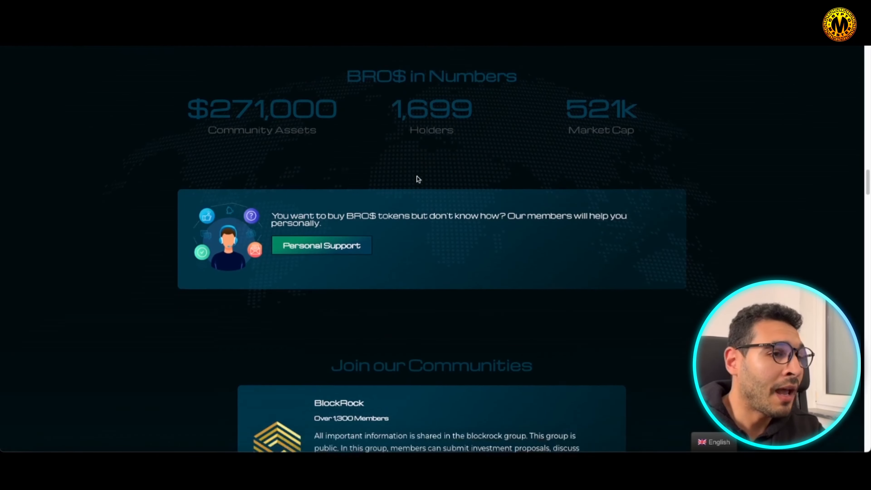
{"action": "scroll", "scroll_direction": "down", "scroll_amount": 3}
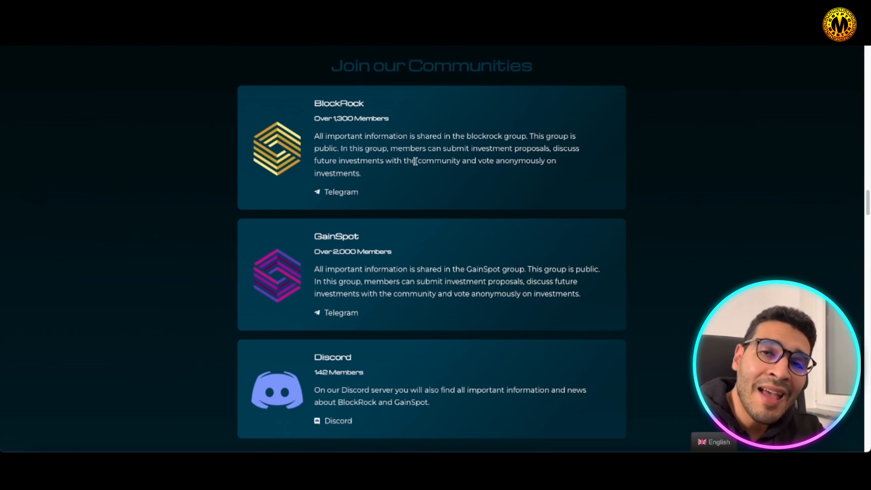
- Scroll past the community cards to the Statistics section with the CoinMarketCap price widget
{"action": "scroll", "scroll_direction": "down", "scroll_amount": 3}
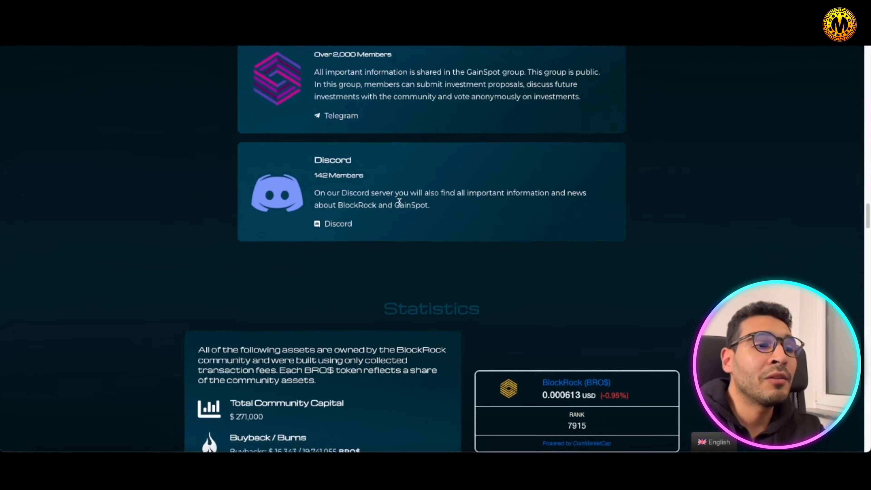
{"action": "scroll", "scroll_direction": "up", "scroll_amount": 3}
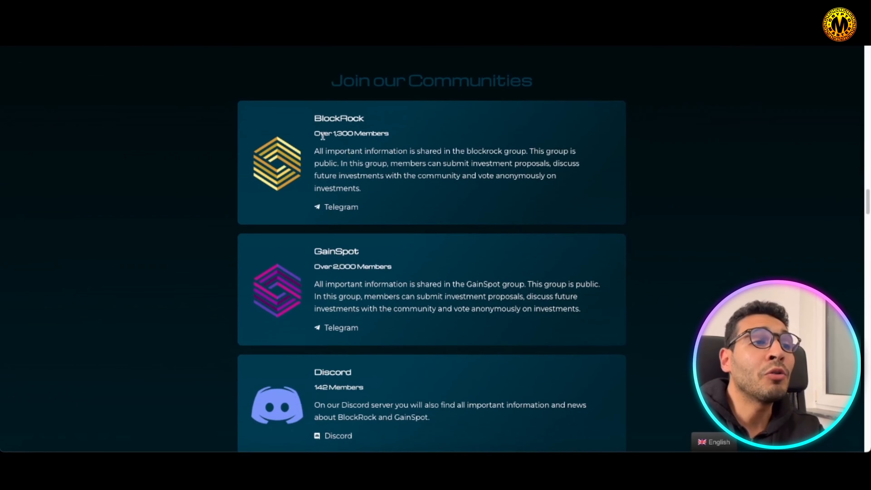
{"action": "scroll", "scroll_direction": "down", "scroll_amount": 3}
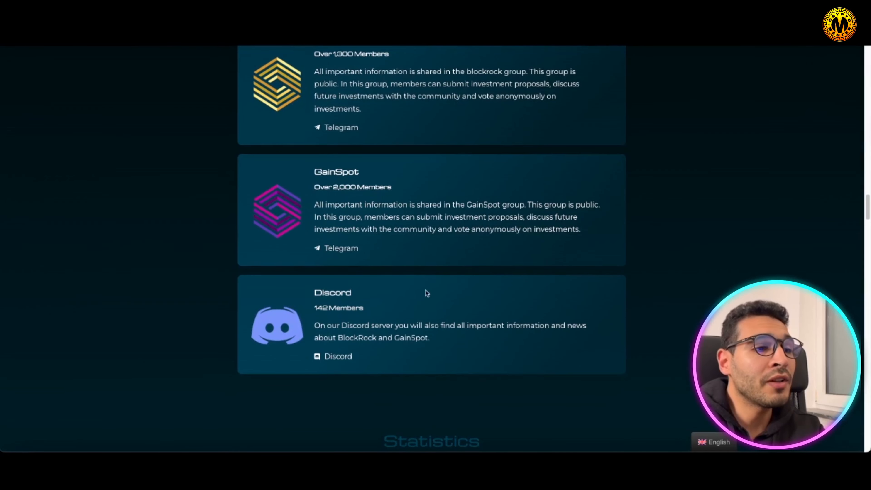
{"action": "mouse_move", "coordinate": [334, 318]}
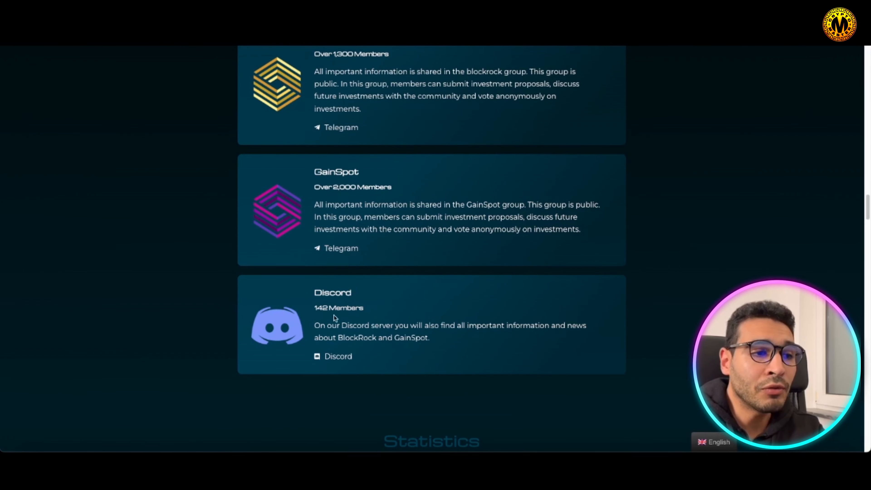
{"action": "mouse_move", "coordinate": [285, 309]}
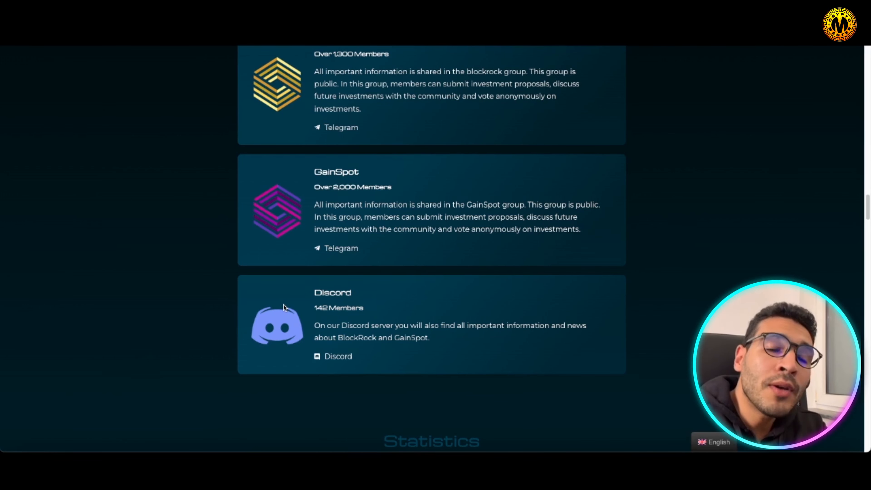
{"action": "mouse_move", "coordinate": [382, 283]}
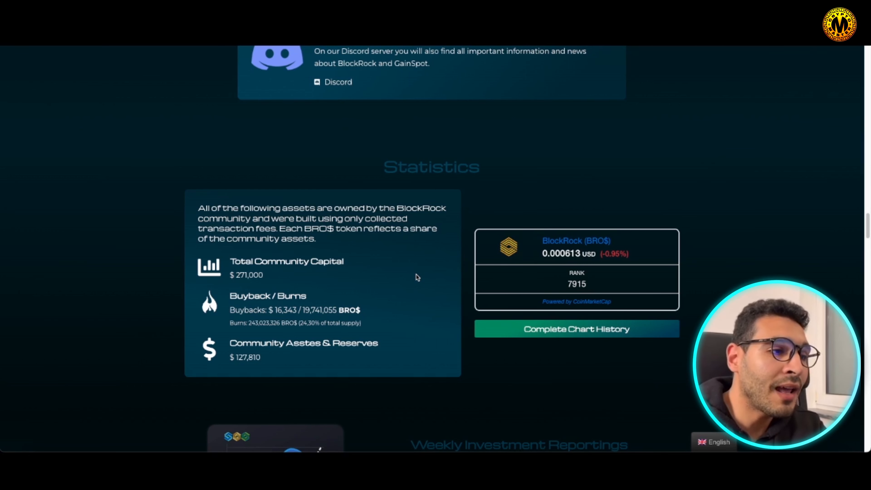
{"action": "mouse_move", "coordinate": [413, 255]}
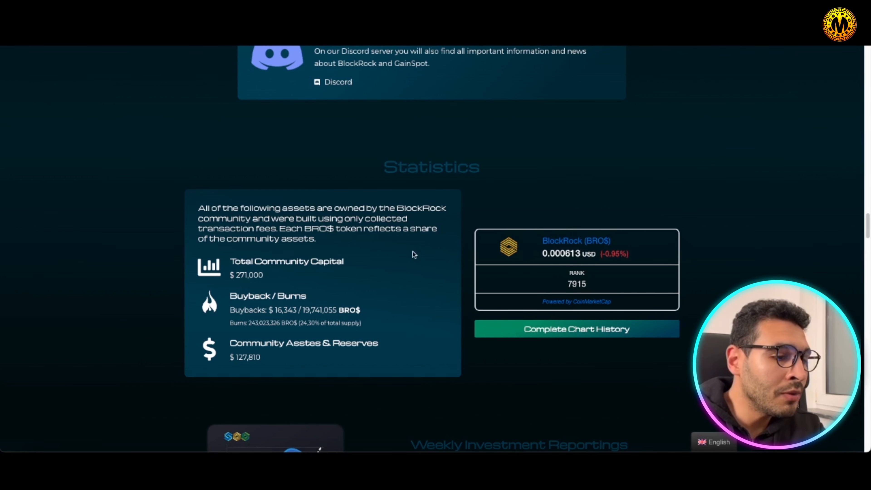
- Scroll below Statistics to the Weekly Investment Reportings panel
{"action": "scroll", "scroll_direction": "down", "scroll_amount": 3}
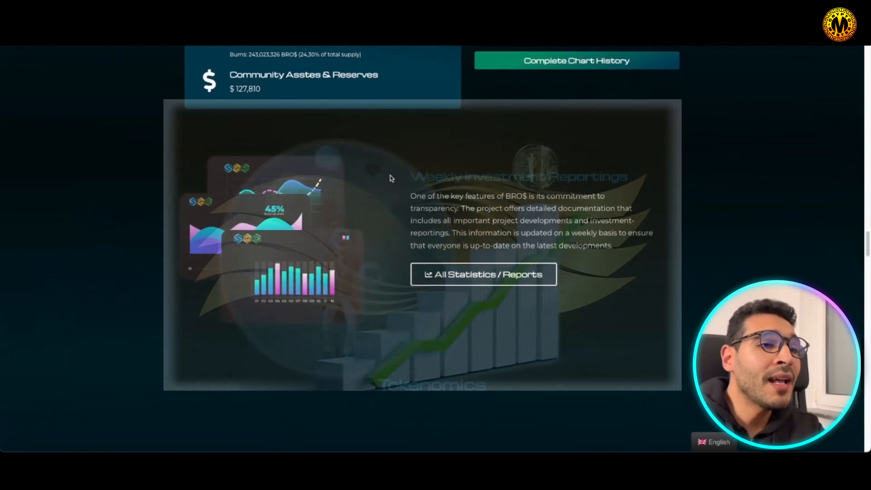
- Scroll through the Tokenomics chart to the Transaction Fees split and Roadmap Phase 1
{"action": "scroll", "scroll_direction": "down", "scroll_amount": 3}
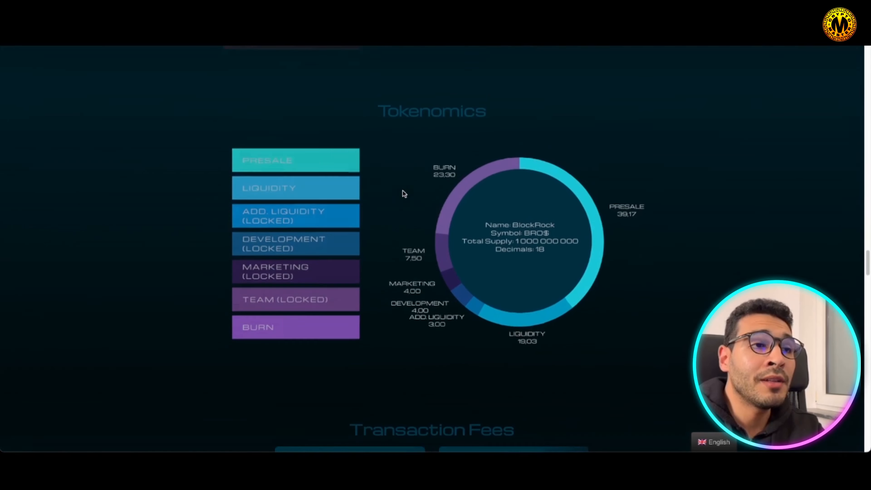
{"action": "scroll", "scroll_direction": "down", "scroll_amount": 3}
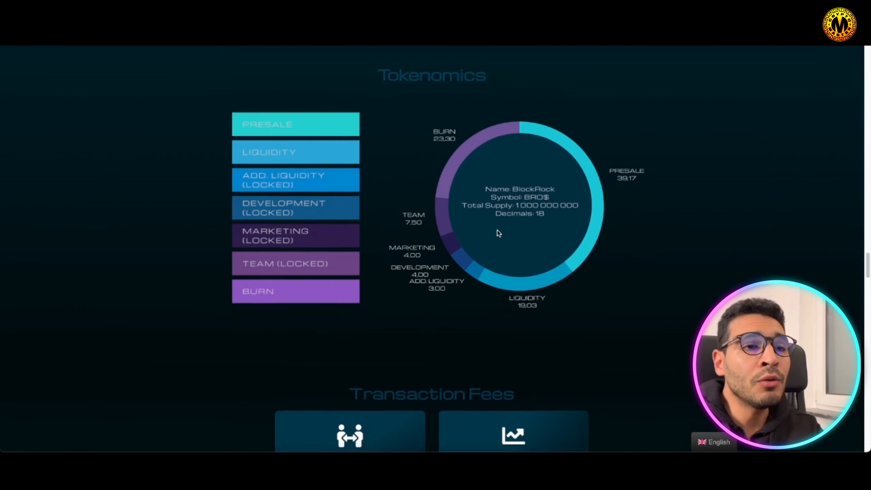
{"action": "scroll", "scroll_direction": "down", "scroll_amount": 3}
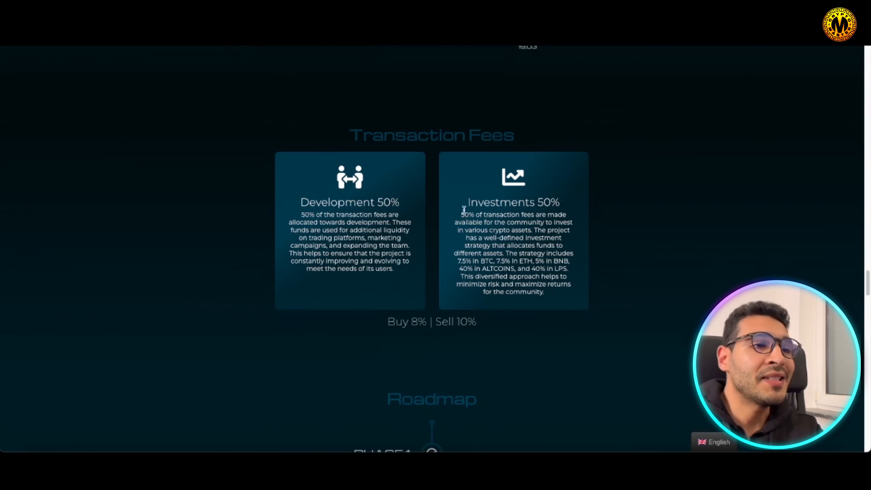
{"action": "scroll", "scroll_direction": "down", "scroll_amount": 3}
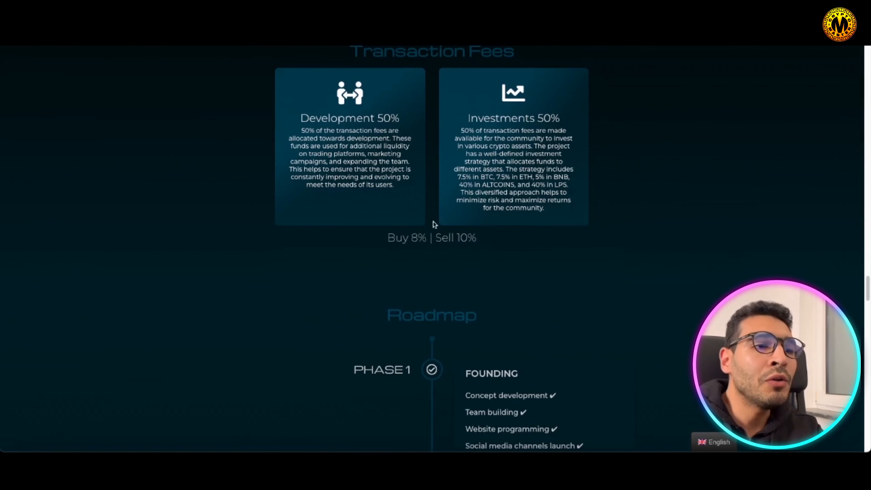
- Scroll down the roadmap from Phase 2 through Phase 5 until the GainSpot banner appears
{"action": "scroll", "scroll_direction": "down", "scroll_amount": 3}
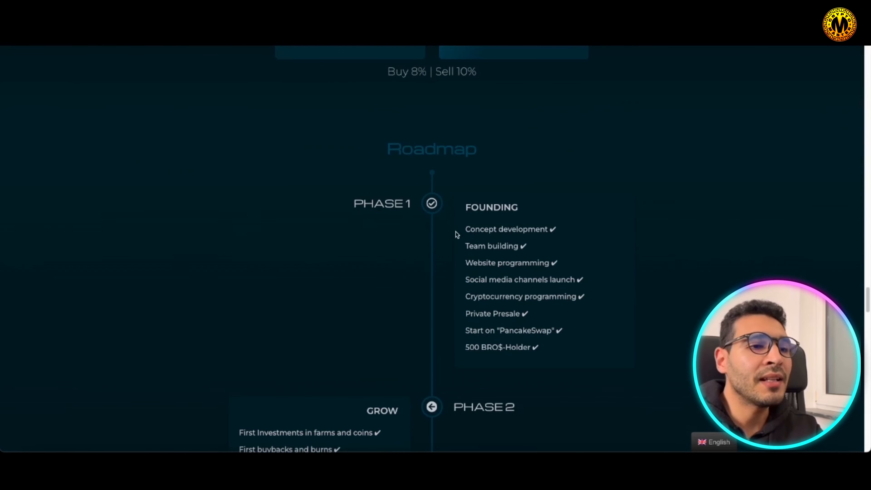
{"action": "scroll", "scroll_direction": "down", "scroll_amount": 3}
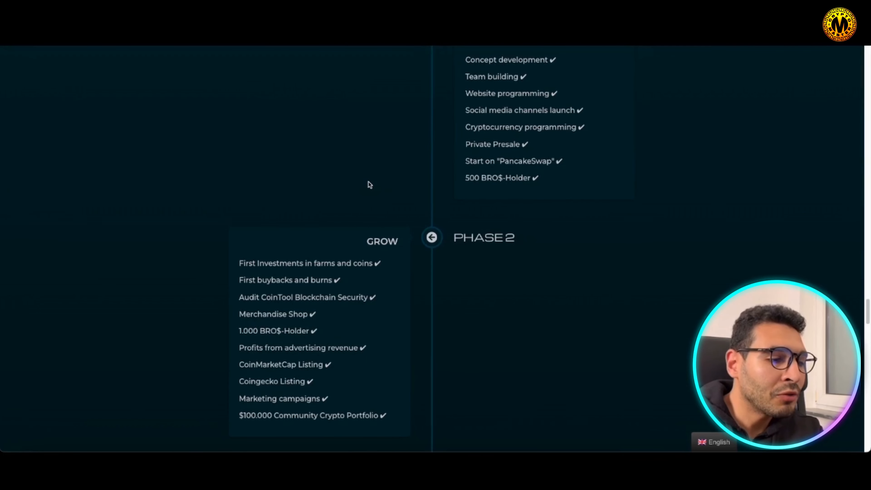
{"action": "mouse_move", "coordinate": [330, 213]}
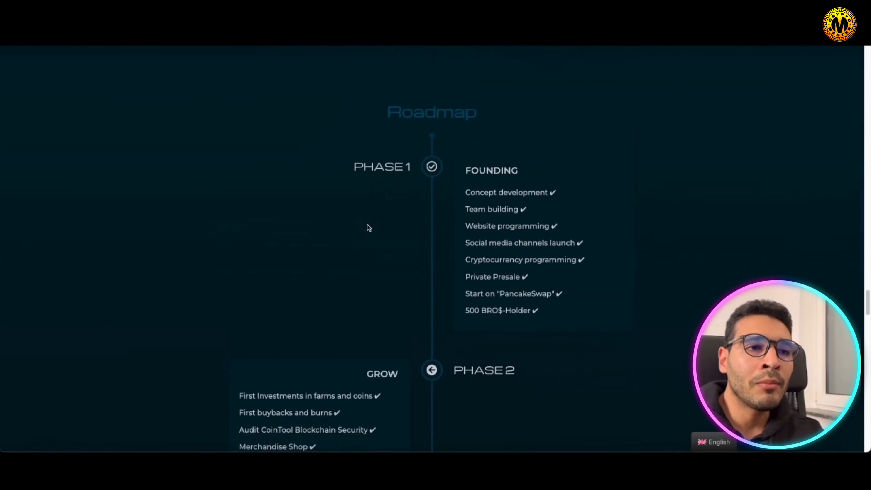
{"action": "scroll", "scroll_direction": "down", "scroll_amount": 3}
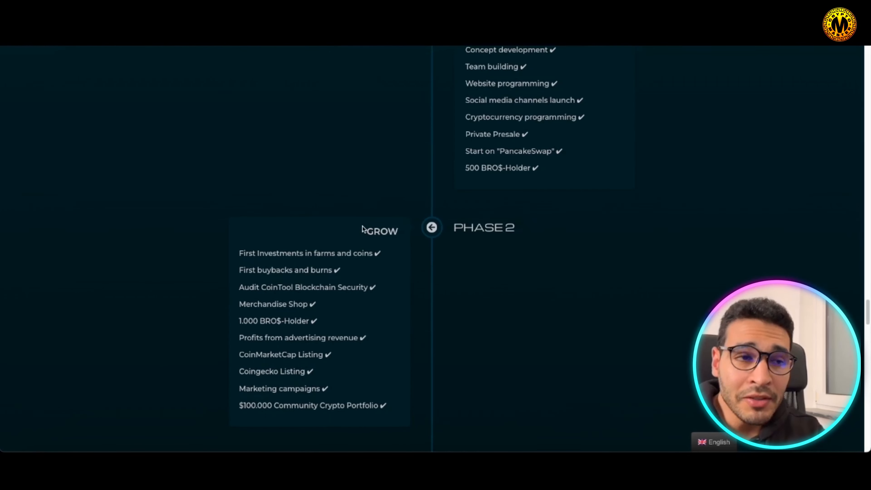
{"action": "scroll", "scroll_direction": "down", "scroll_amount": 3}
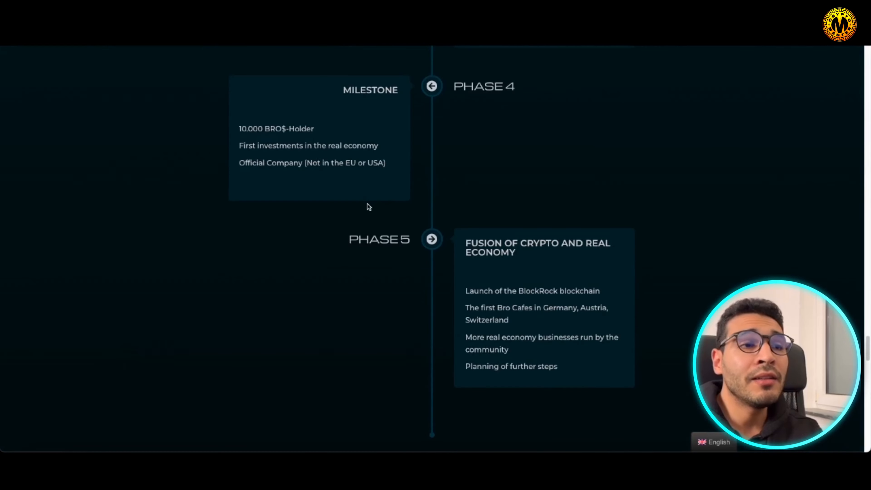
{"action": "scroll", "scroll_direction": "down", "scroll_amount": 3}
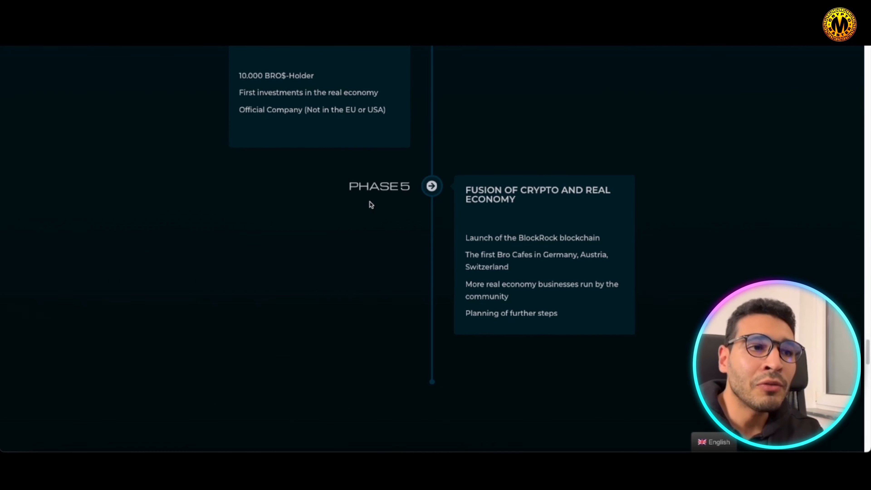
{"action": "scroll", "scroll_direction": "down", "scroll_amount": 3}
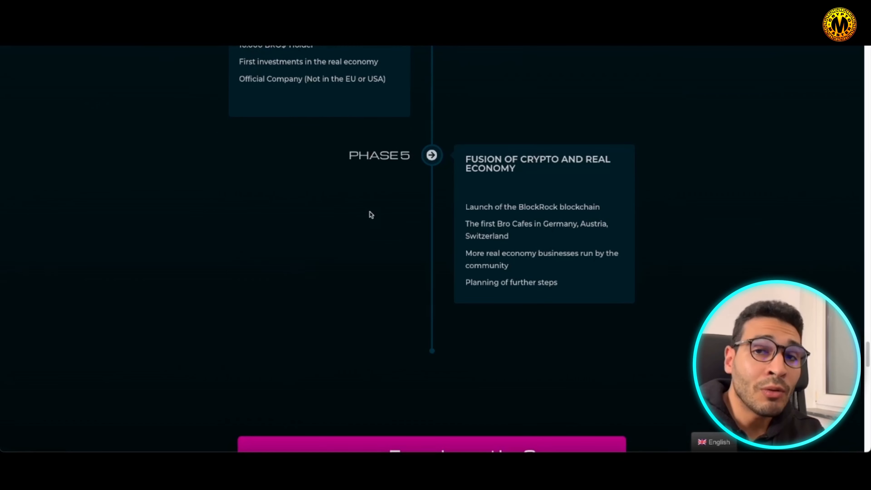
{"action": "scroll", "scroll_direction": "down", "scroll_amount": 3}
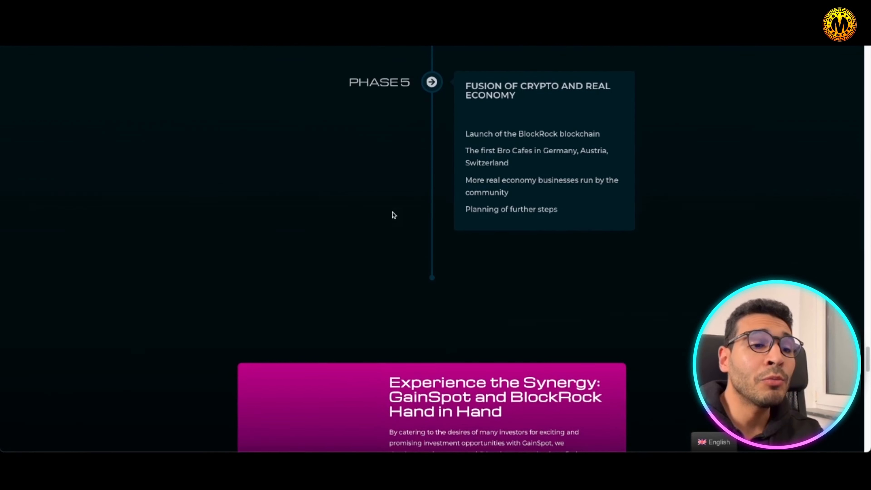
- Scroll below the roadmap to the 'Experience the Synergy' GainSpot banner
{"action": "scroll", "scroll_direction": "down", "scroll_amount": 3}
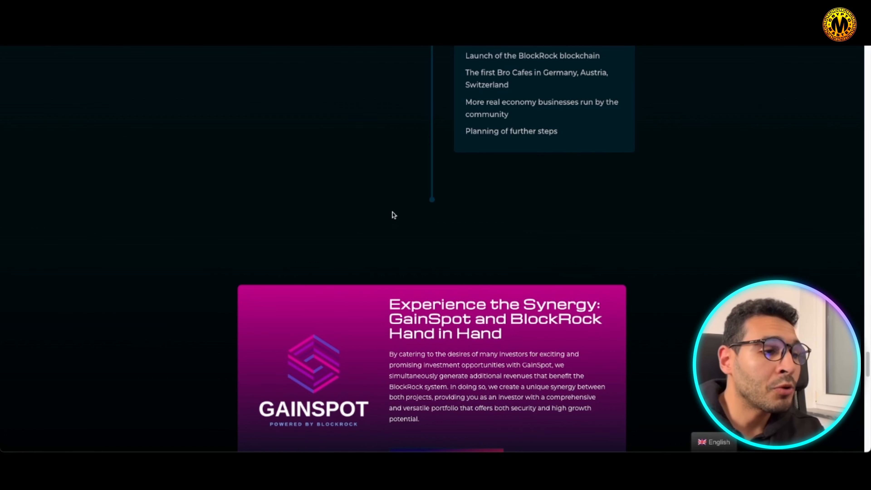
{"action": "scroll", "scroll_direction": "down", "scroll_amount": 3}
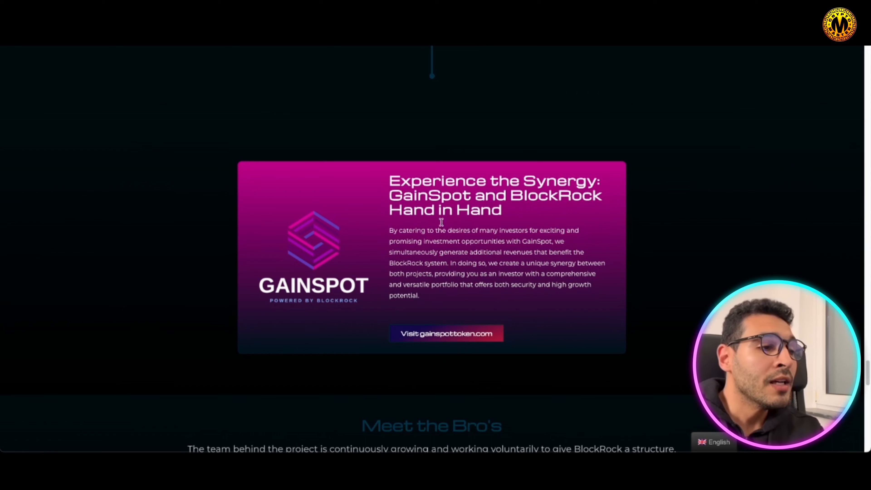
{"action": "mouse_move", "coordinate": [494, 237]}
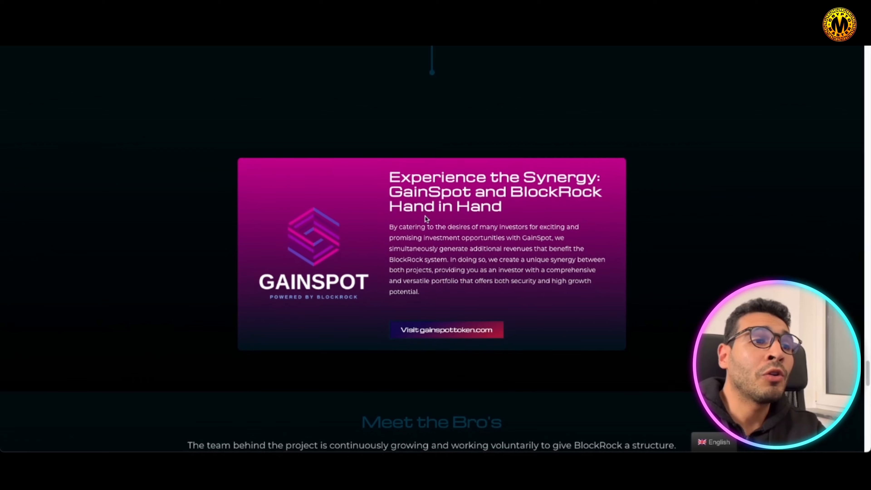
- Scroll past the Meet the Bro's team grid to the BTC-Echo, Yahoo Finance and Bloomberg news cards
{"action": "scroll", "scroll_direction": "down", "scroll_amount": 3}
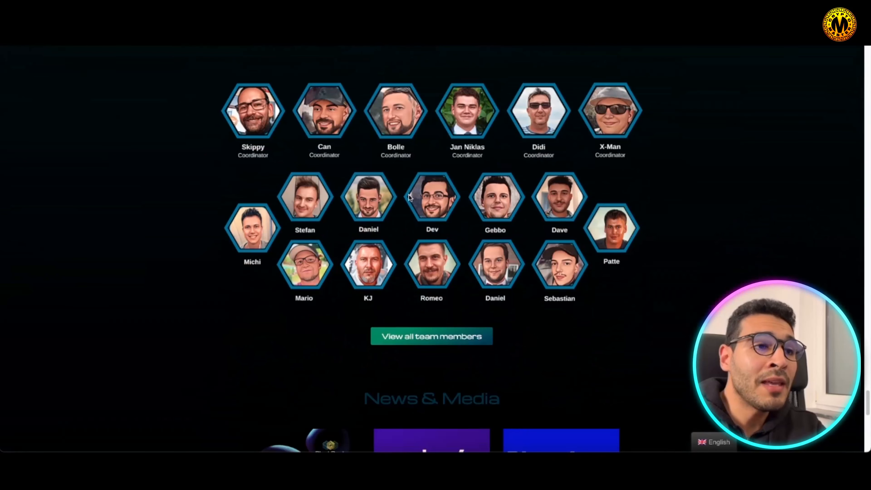
{"action": "scroll", "scroll_direction": "up", "scroll_amount": 3}
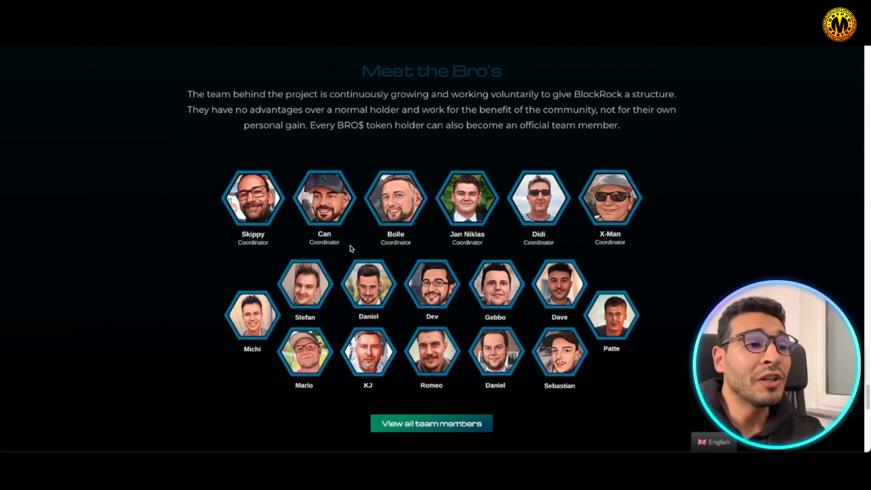
{"action": "scroll", "scroll_direction": "down", "scroll_amount": 3}
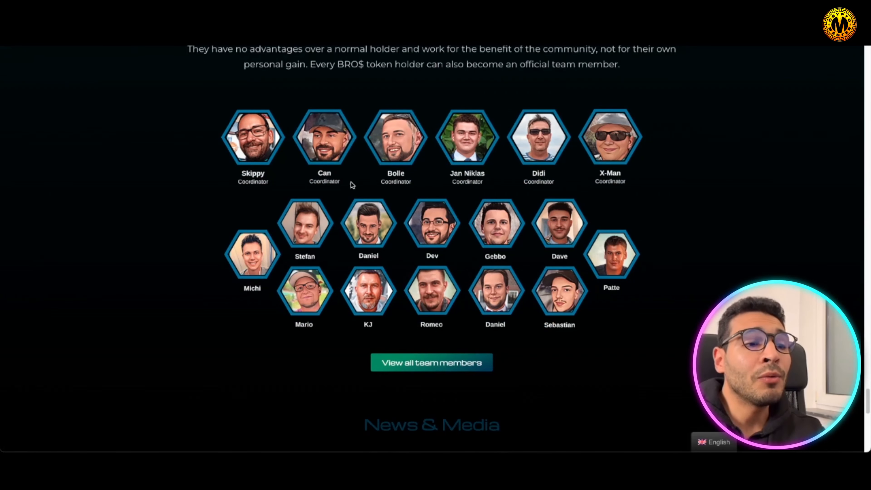
{"action": "scroll", "scroll_direction": "down", "scroll_amount": 3}
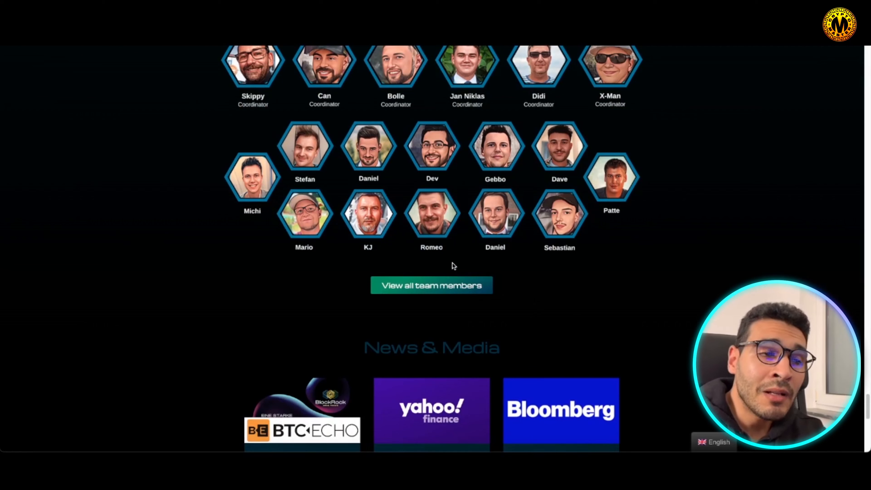
{"action": "mouse_move", "coordinate": [430, 296]}
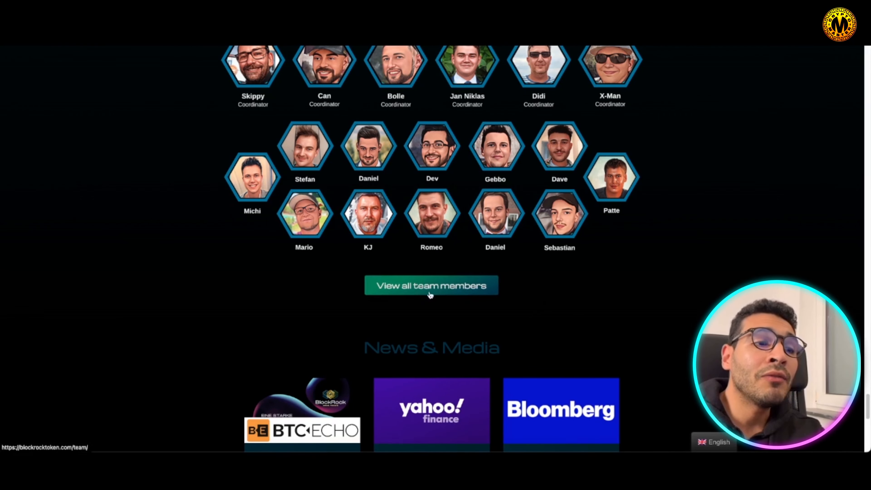
{"action": "scroll", "scroll_direction": "down", "scroll_amount": 3}
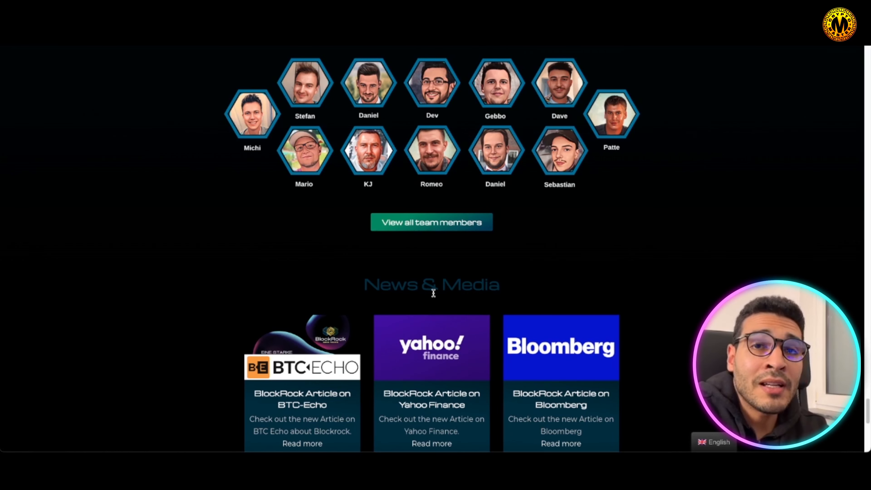
{"action": "mouse_move", "coordinate": [397, 205]}
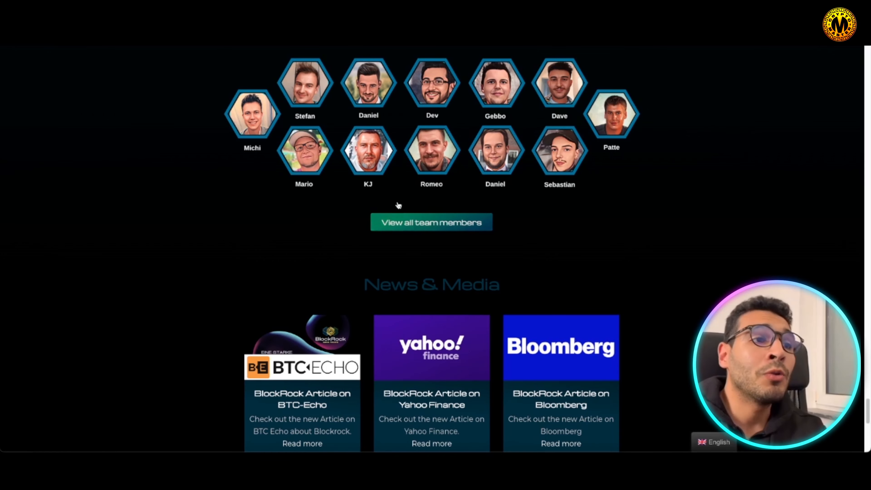
- Reach the footer and expand Documents, listing Listings, BSCSCAN, Locks & Liquidity and Whitepaper
{"action": "scroll", "scroll_direction": "down", "scroll_amount": 3}
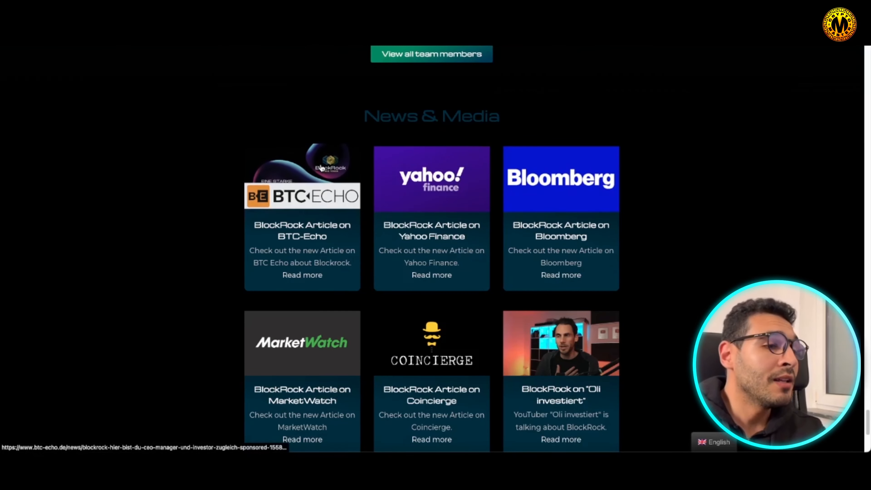
{"action": "scroll", "scroll_direction": "down", "scroll_amount": 3}
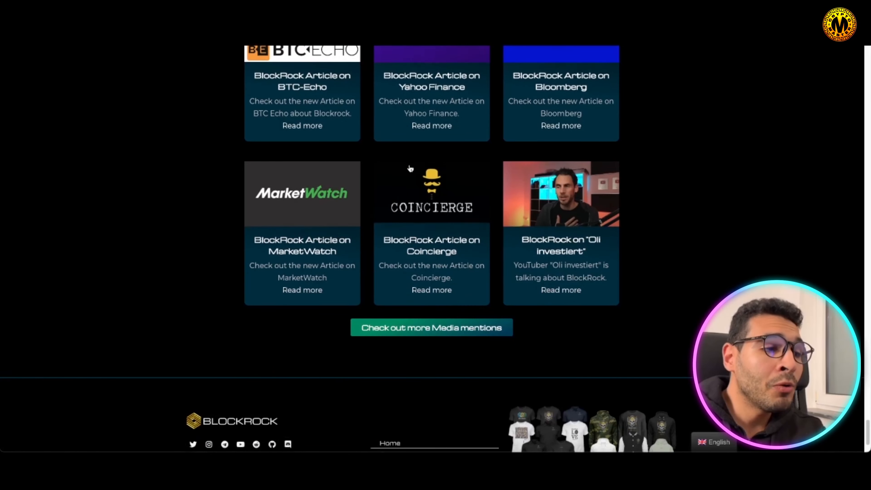
{"action": "scroll", "scroll_direction": "down", "scroll_amount": 3}
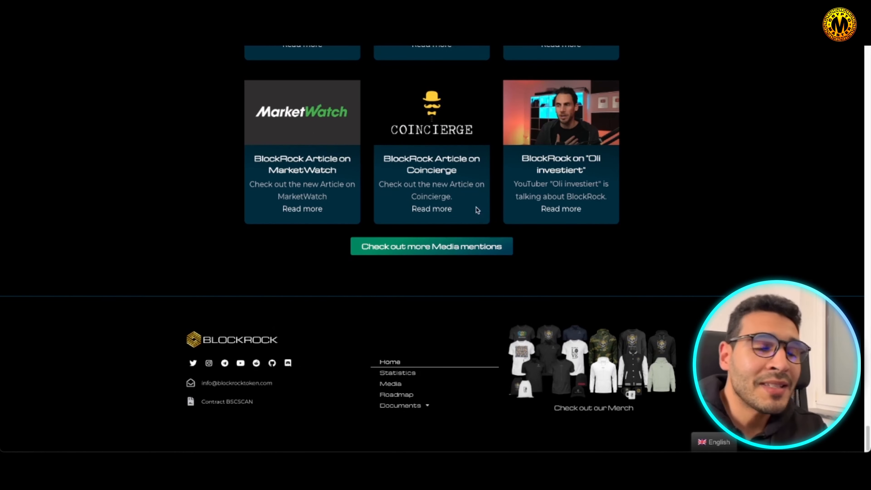
{"action": "mouse_move", "coordinate": [383, 338]}
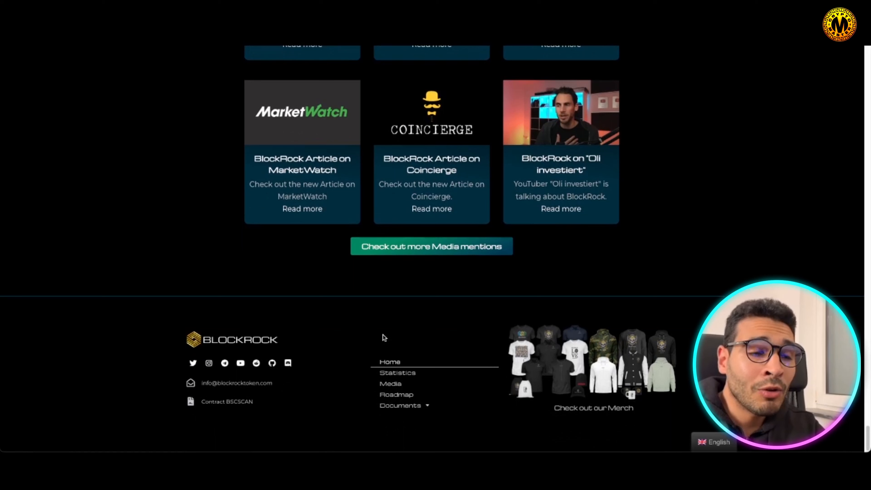
{"action": "mouse_move", "coordinate": [450, 274]}
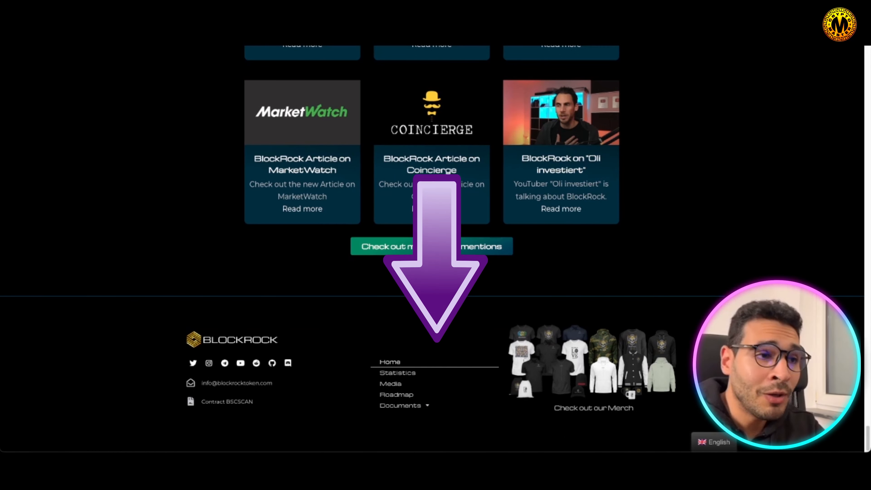
{"action": "mouse_move", "coordinate": [193, 363]}
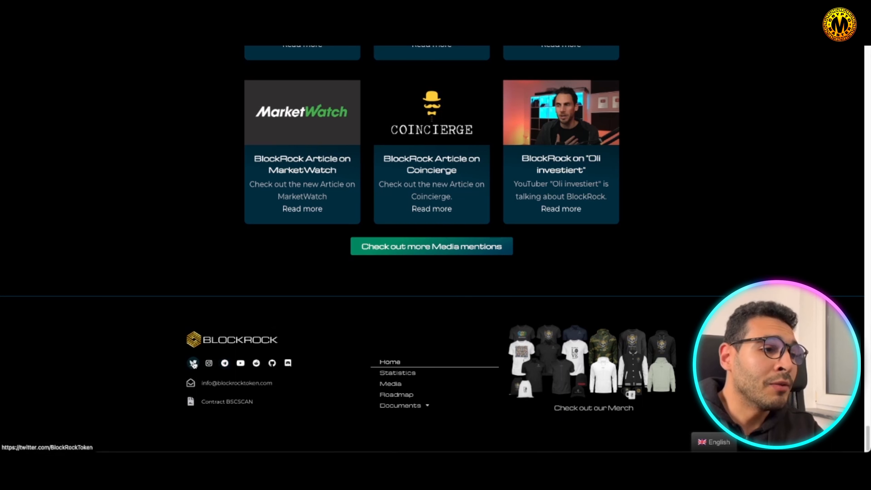
{"action": "mouse_move", "coordinate": [348, 322]}
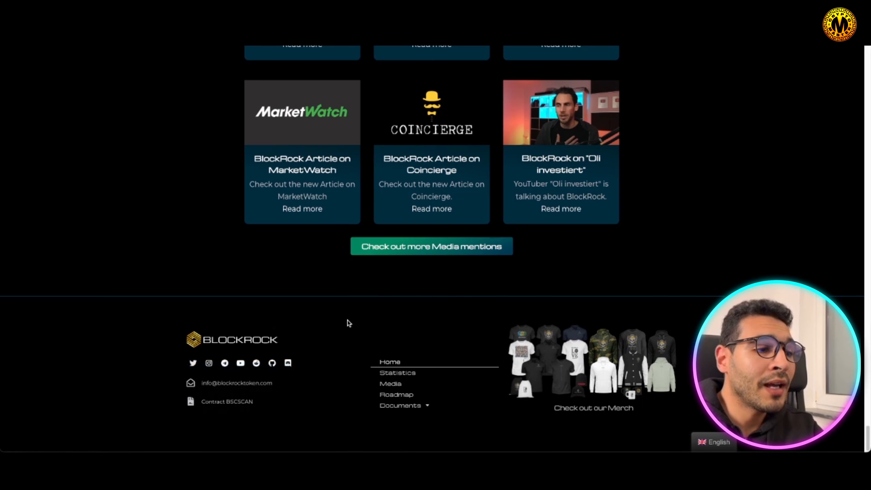
{"action": "mouse_move", "coordinate": [399, 328]}
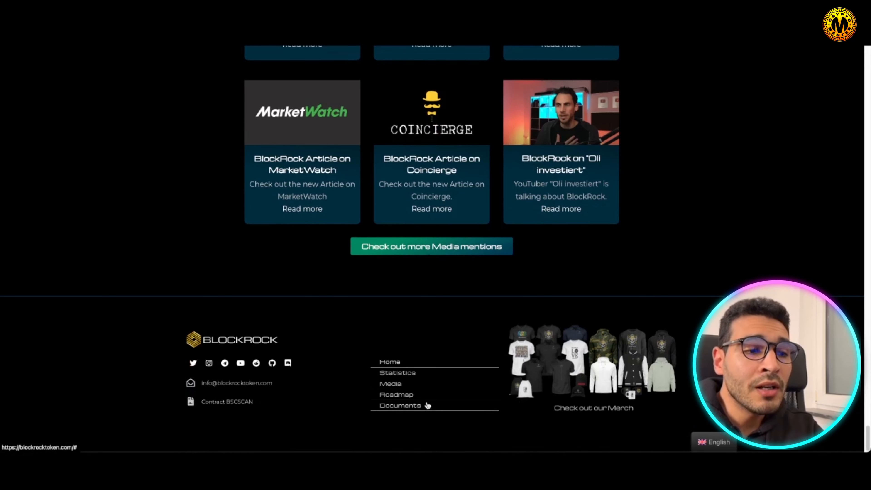
{"action": "left_click", "coordinate": [401, 405]}
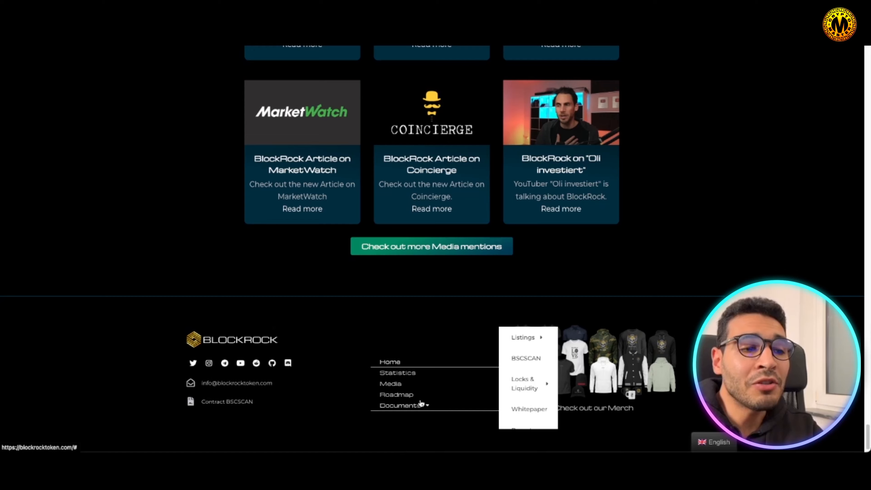
- Jump to the Roadmap section and scroll through its phases toward the Tokenomics donut chart
{"action": "left_click", "coordinate": [397, 394]}
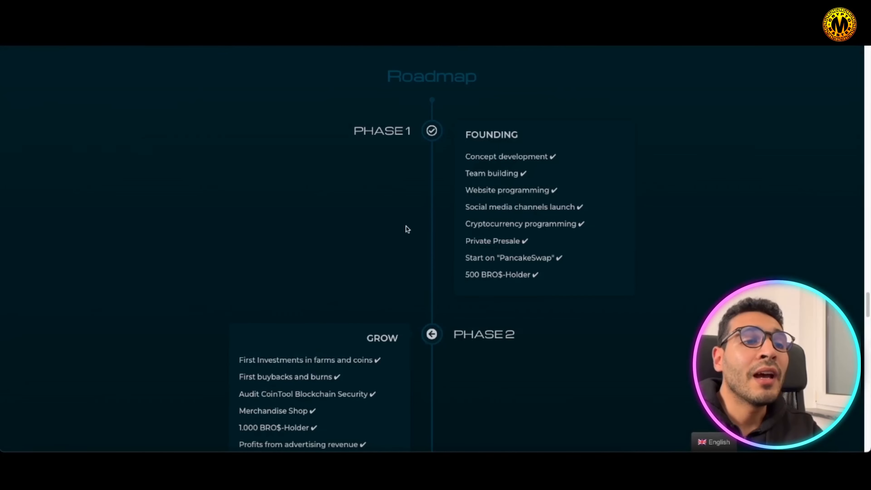
{"action": "scroll", "scroll_direction": "down", "scroll_amount": 3}
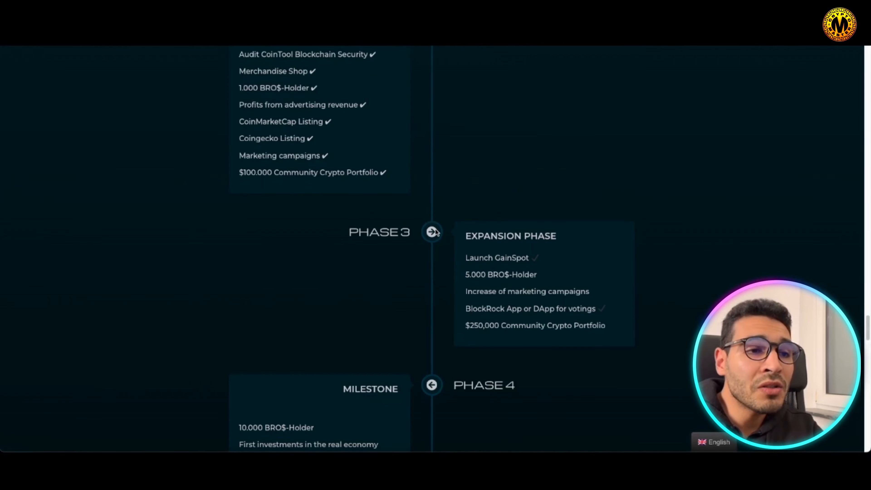
{"action": "scroll", "scroll_direction": "down", "scroll_amount": 3}
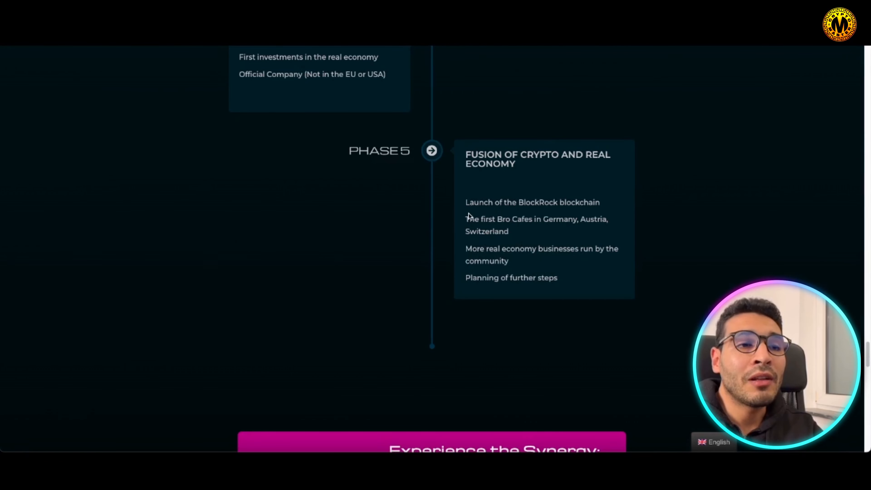
{"action": "mouse_move", "coordinate": [468, 232]}
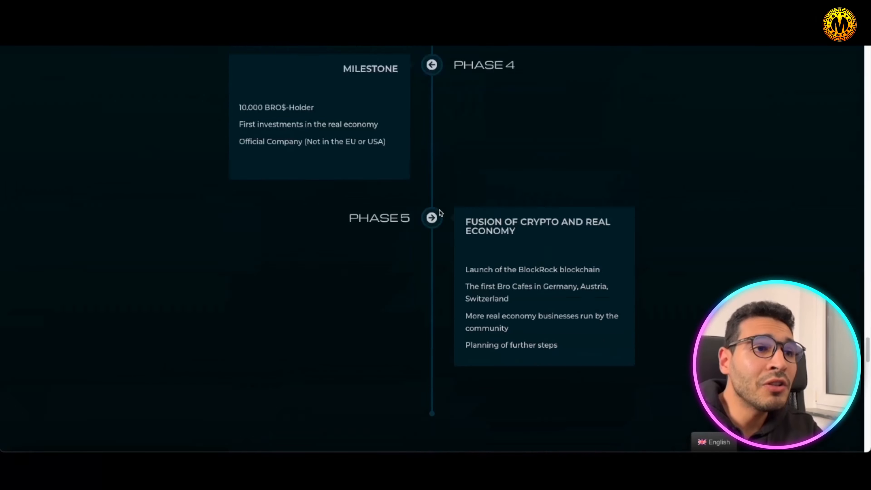
{"action": "scroll", "scroll_direction": "down", "scroll_amount": 3}
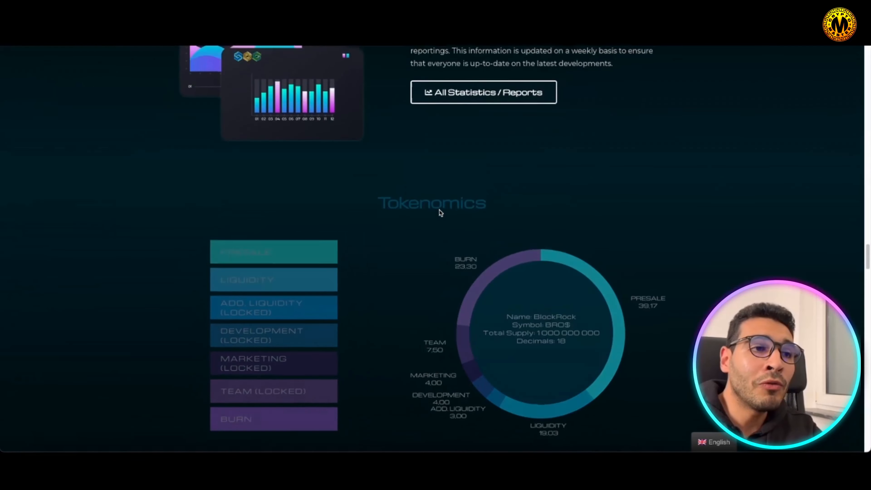
{"action": "scroll", "scroll_direction": "down", "scroll_amount": 3}
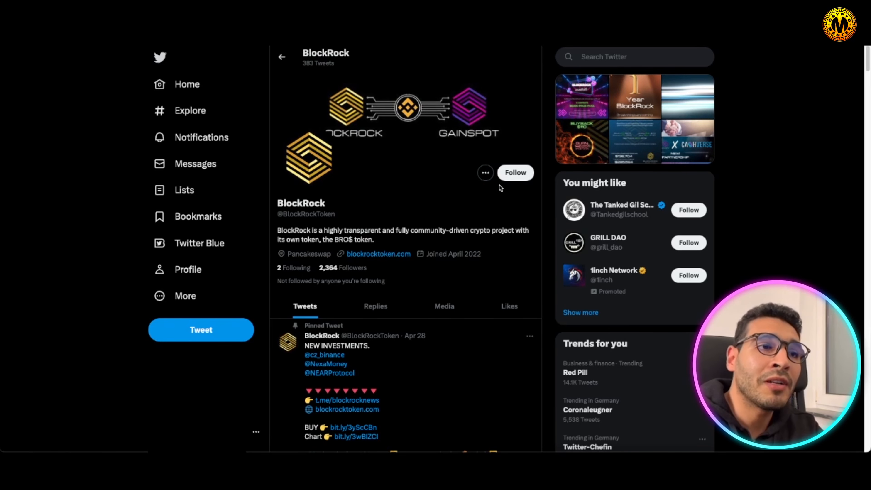
{"action": "mouse_move", "coordinate": [344, 160]}
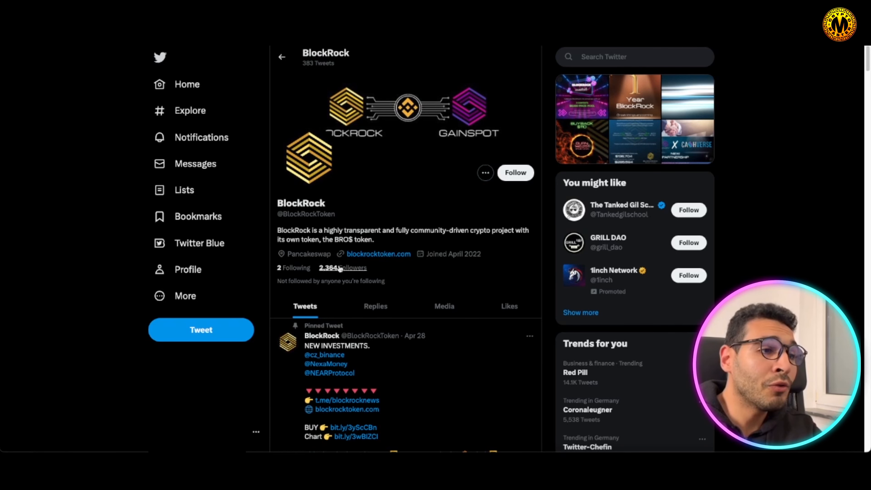
- Scroll down the BlockRock Twitter profile's tweets to the anniversary contests post
{"action": "scroll", "scroll_direction": "down", "scroll_amount": 3}
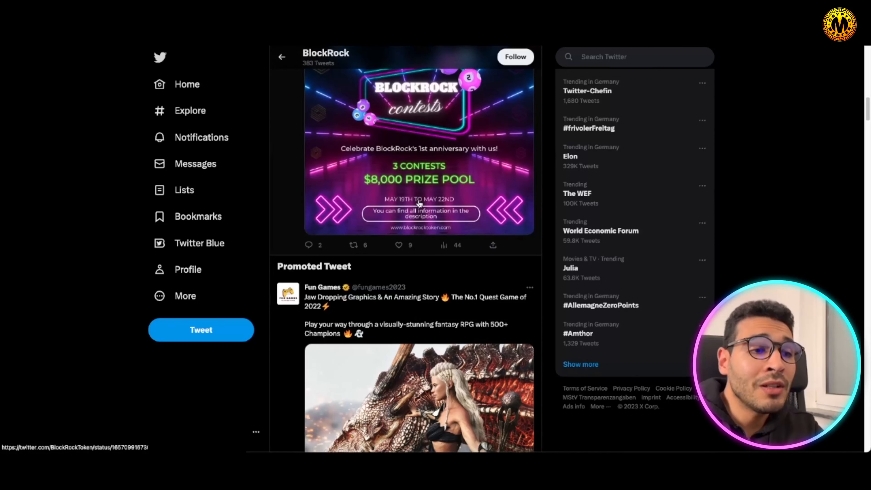
{"action": "scroll", "scroll_direction": "down", "scroll_amount": 3}
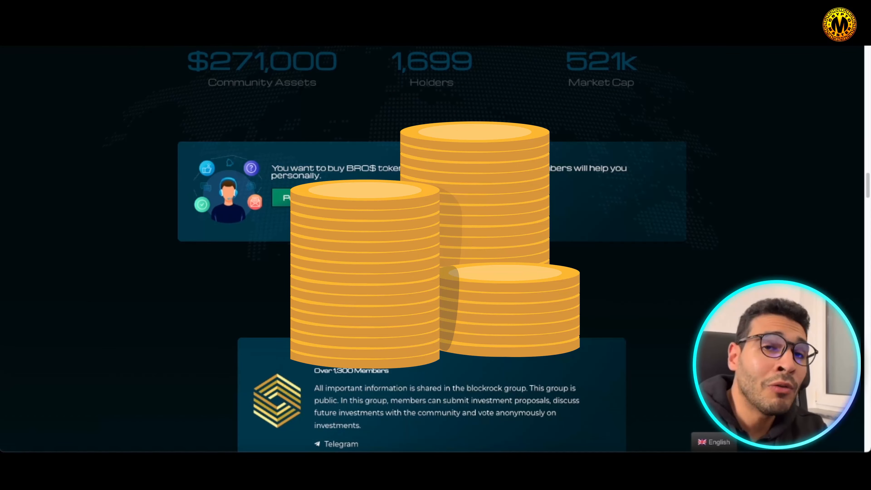
- Scroll up to the cycle graphic of transaction fees, buybacks and burns, profits and community investments
{"action": "scroll", "scroll_direction": "up", "scroll_amount": 3}
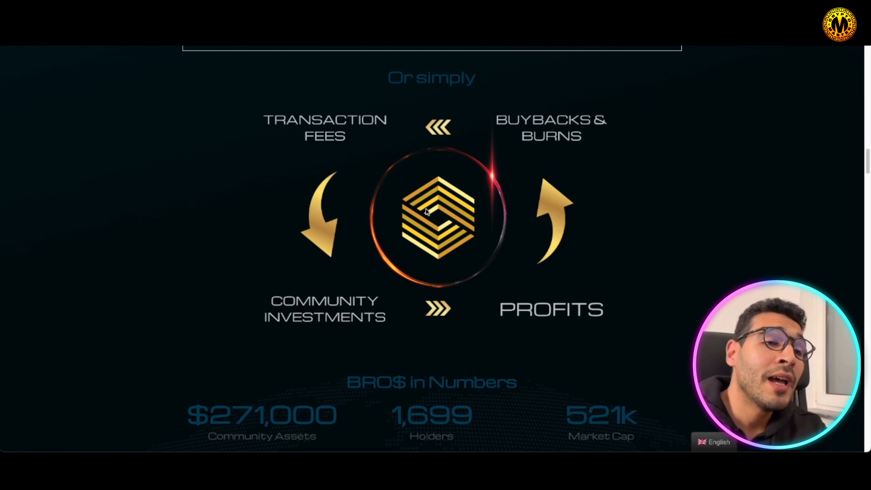
{"action": "mouse_move", "coordinate": [427, 211]}
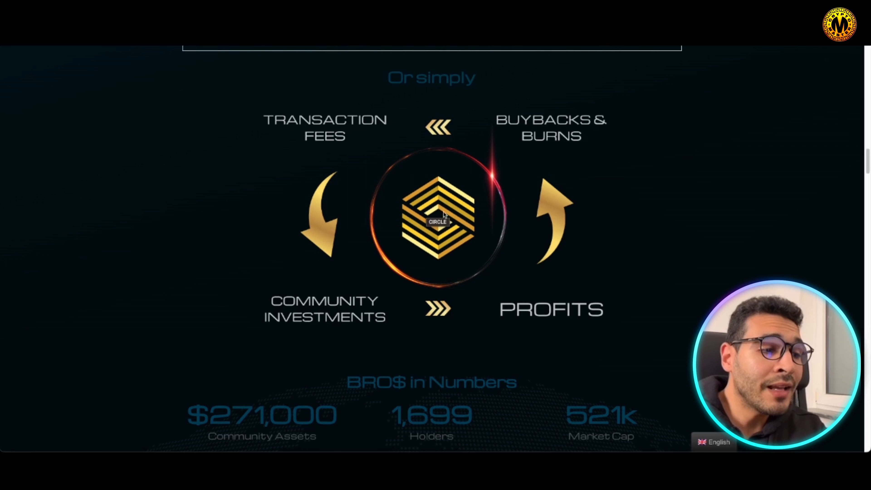
{"action": "mouse_move", "coordinate": [486, 240]}
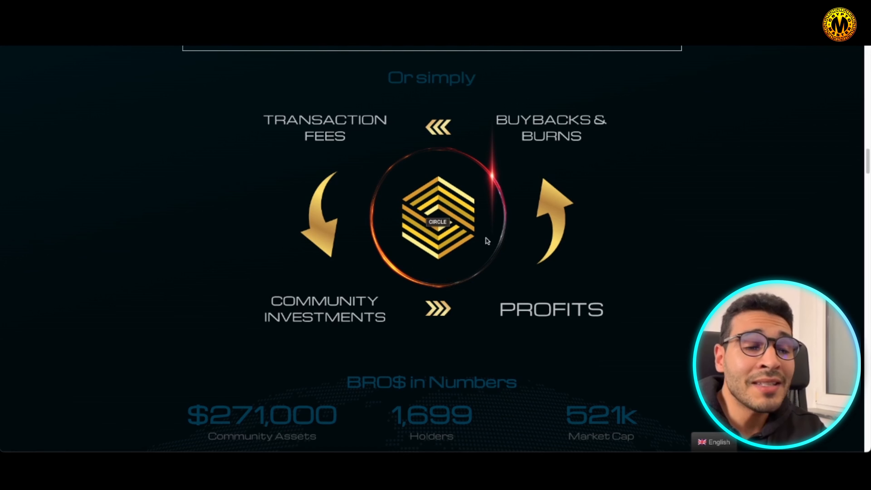
{"action": "mouse_move", "coordinate": [465, 200]}
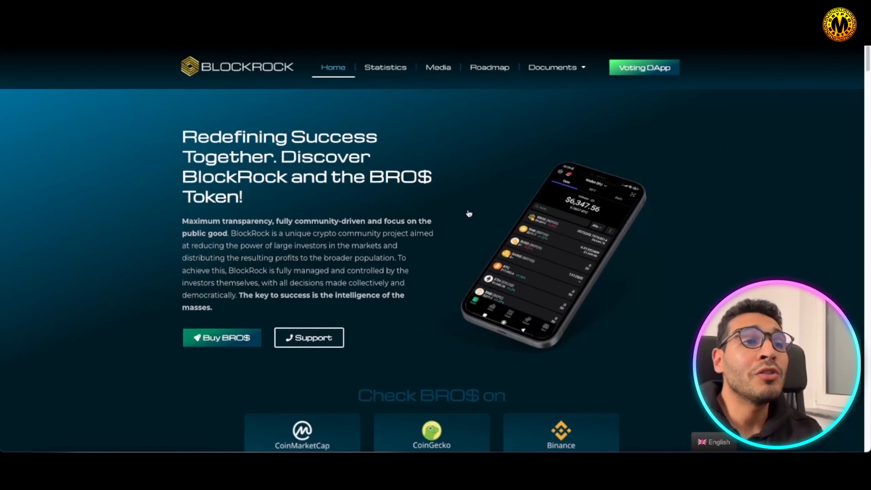
- Go to the Statistics page and scroll through the Investment Reports growth, buyback and liquidity figures
{"action": "left_click", "coordinate": [386, 68]}
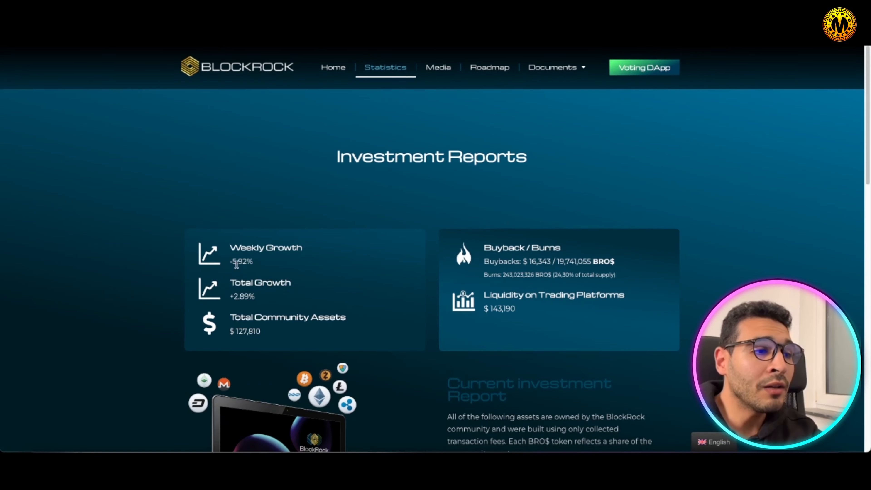
{"action": "mouse_move", "coordinate": [397, 333]}
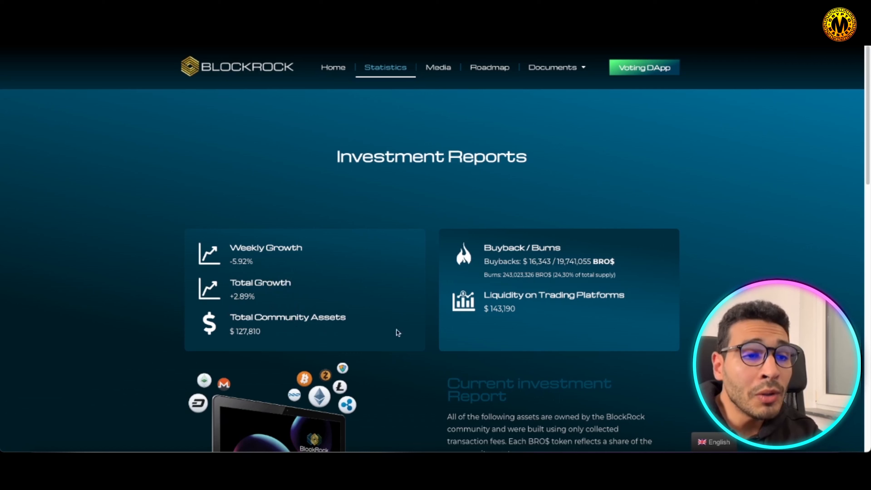
{"action": "mouse_move", "coordinate": [428, 241]}
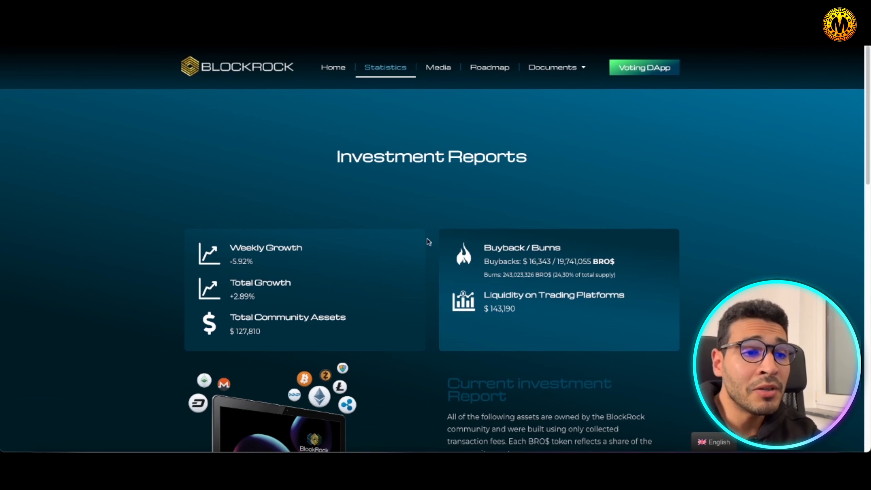
{"action": "scroll", "scroll_direction": "down", "scroll_amount": 3}
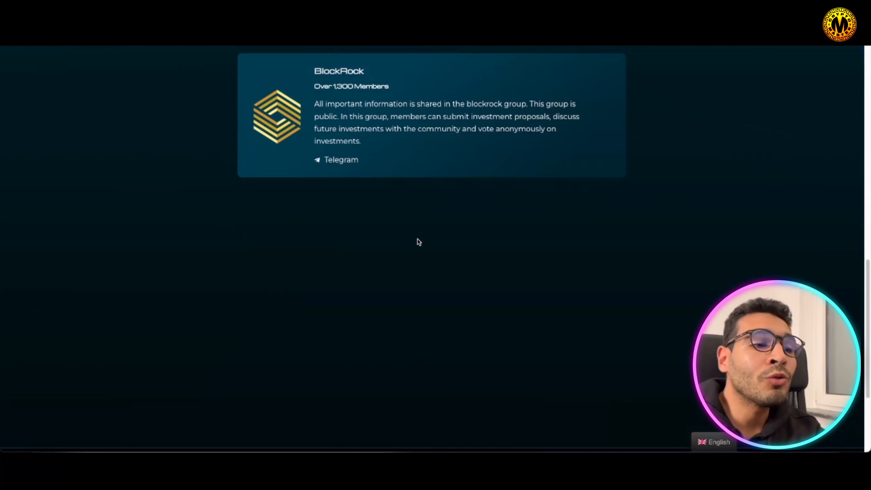
{"action": "scroll", "scroll_direction": "down", "scroll_amount": 3}
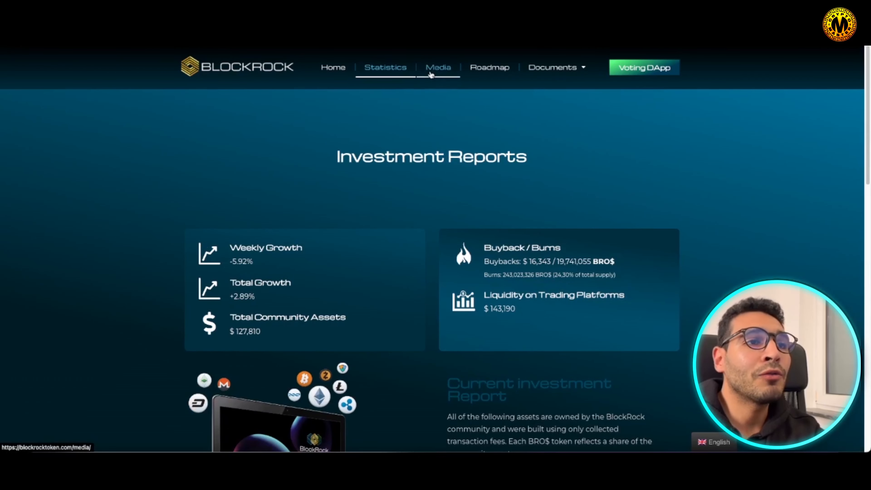
- Go to the Media page and scroll through the news article cards and YouTuber review videos
{"action": "left_click", "coordinate": [438, 67]}
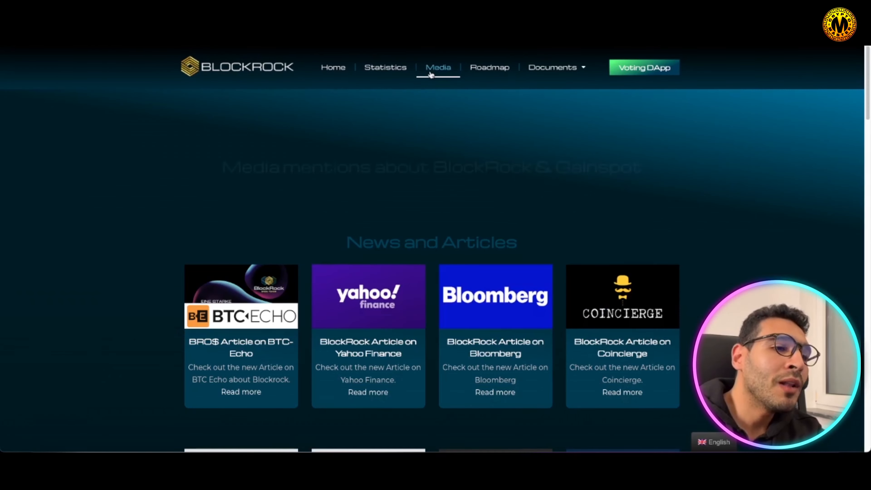
{"action": "scroll", "scroll_direction": "down", "scroll_amount": 3}
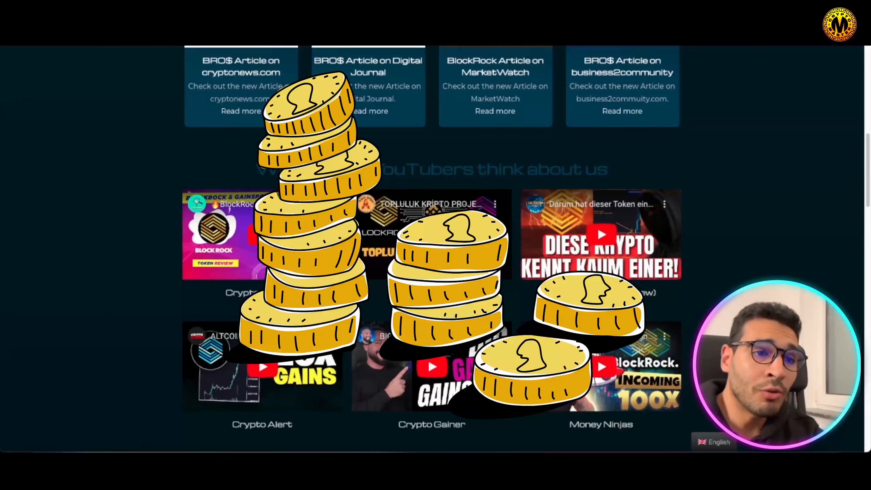
{"action": "scroll", "scroll_direction": "down", "scroll_amount": 3}
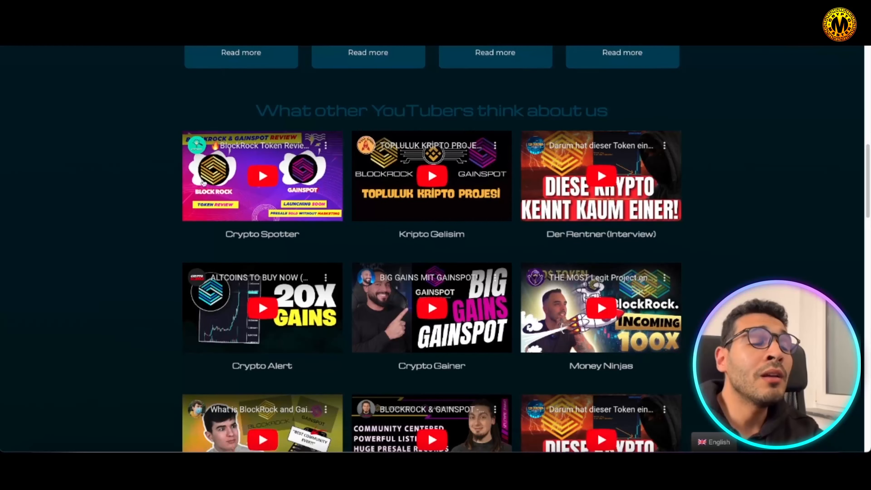
{"action": "scroll", "scroll_direction": "down", "scroll_amount": 3}
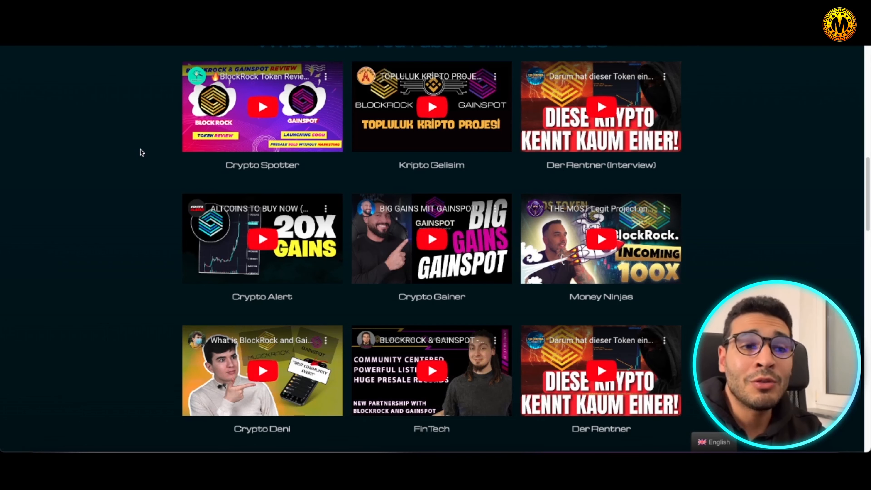
{"action": "scroll", "scroll_direction": "down", "scroll_amount": 3}
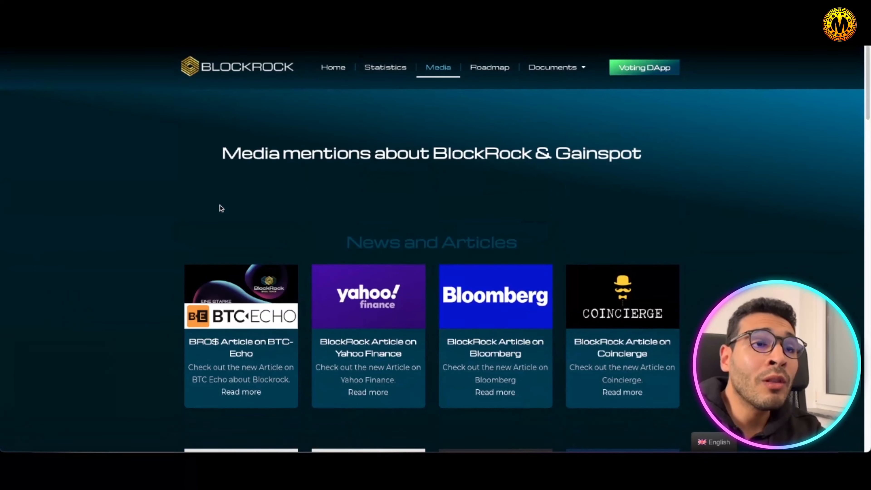
- Return Home, jump to the Roadmap and scroll from Phase 1 Founding down to Phases 4 and 5
{"action": "left_click", "coordinate": [333, 67]}
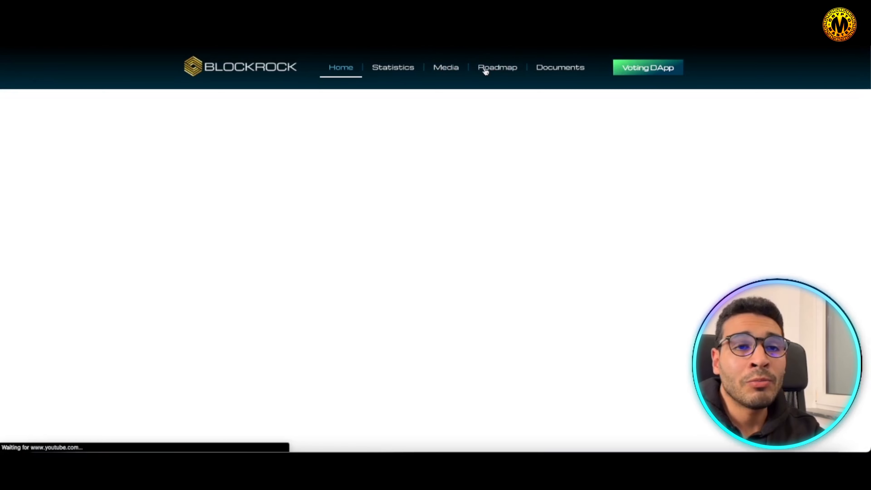
{"action": "left_click", "coordinate": [496, 68]}
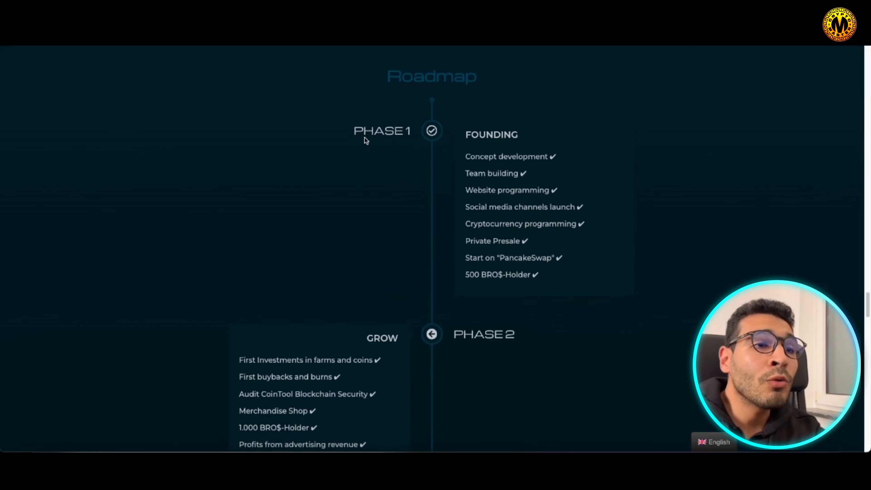
{"action": "scroll", "scroll_direction": "down", "scroll_amount": 3}
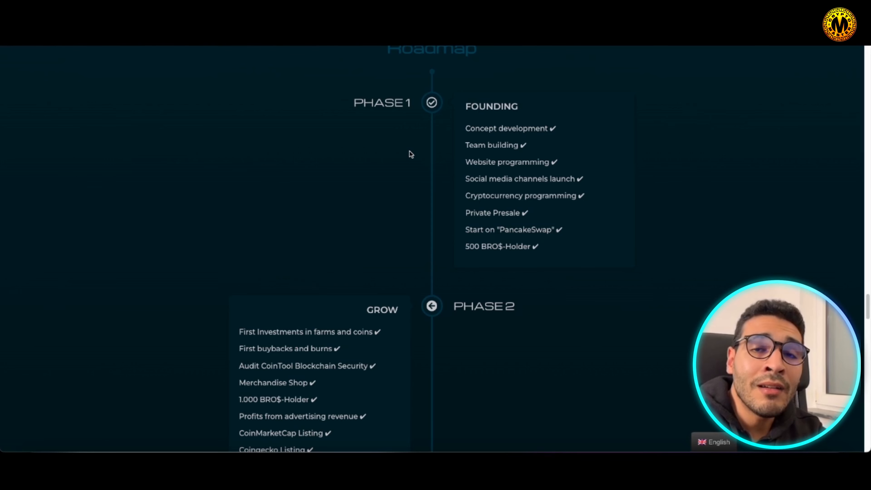
{"action": "mouse_move", "coordinate": [431, 198]}
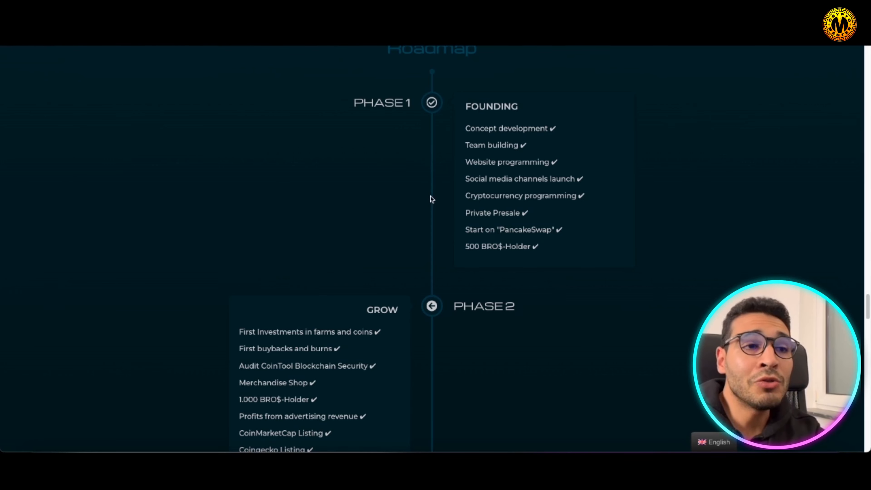
{"action": "scroll", "scroll_direction": "down", "scroll_amount": 3}
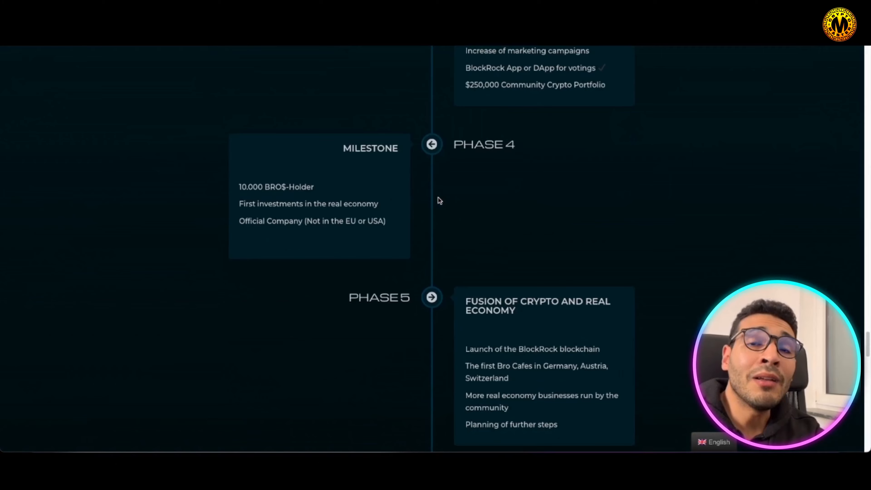